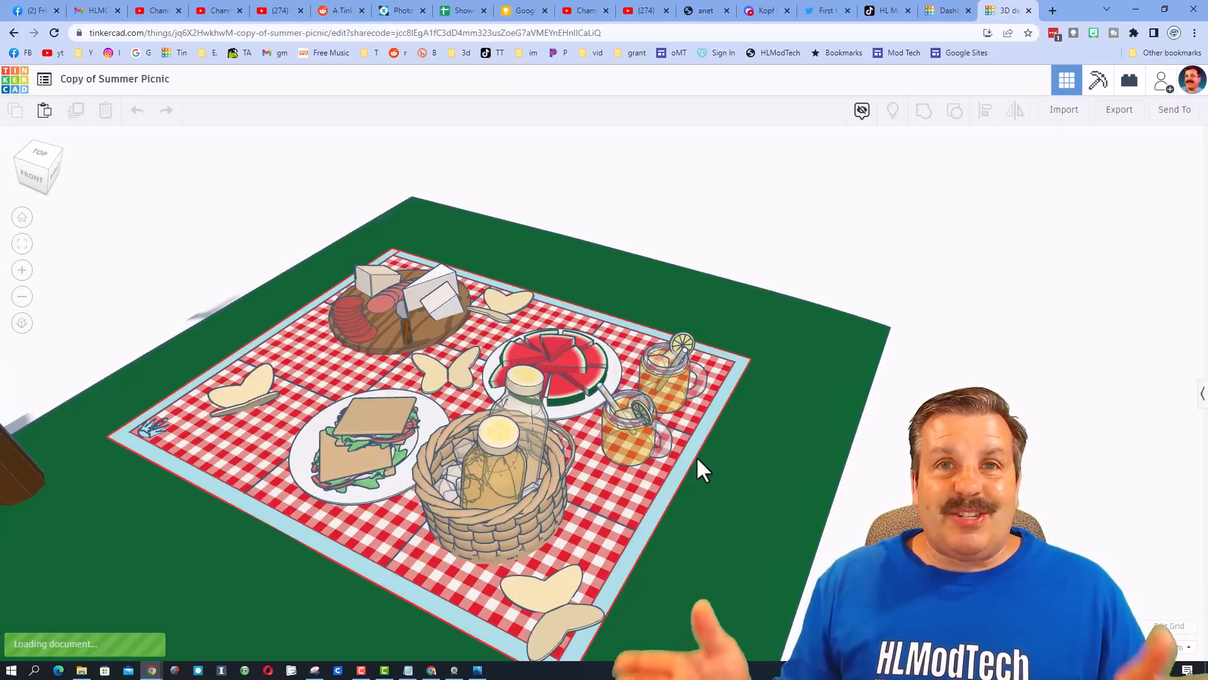
mouse_move(613, 501)
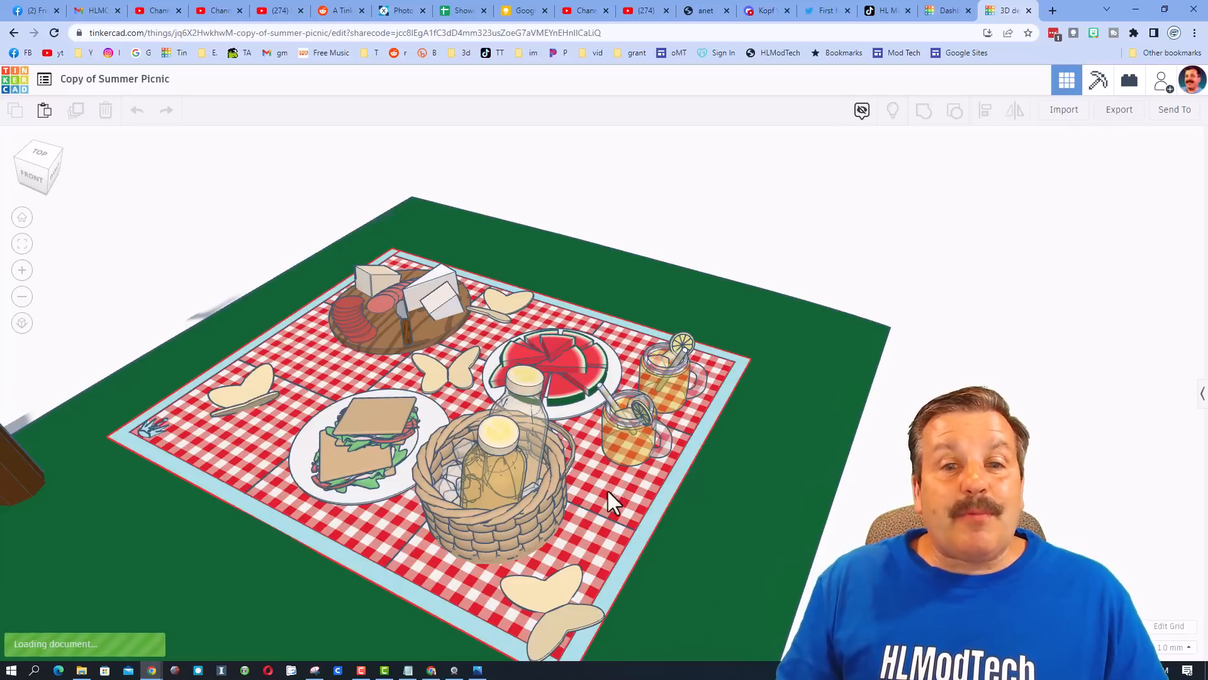
mouse_move(601, 509)
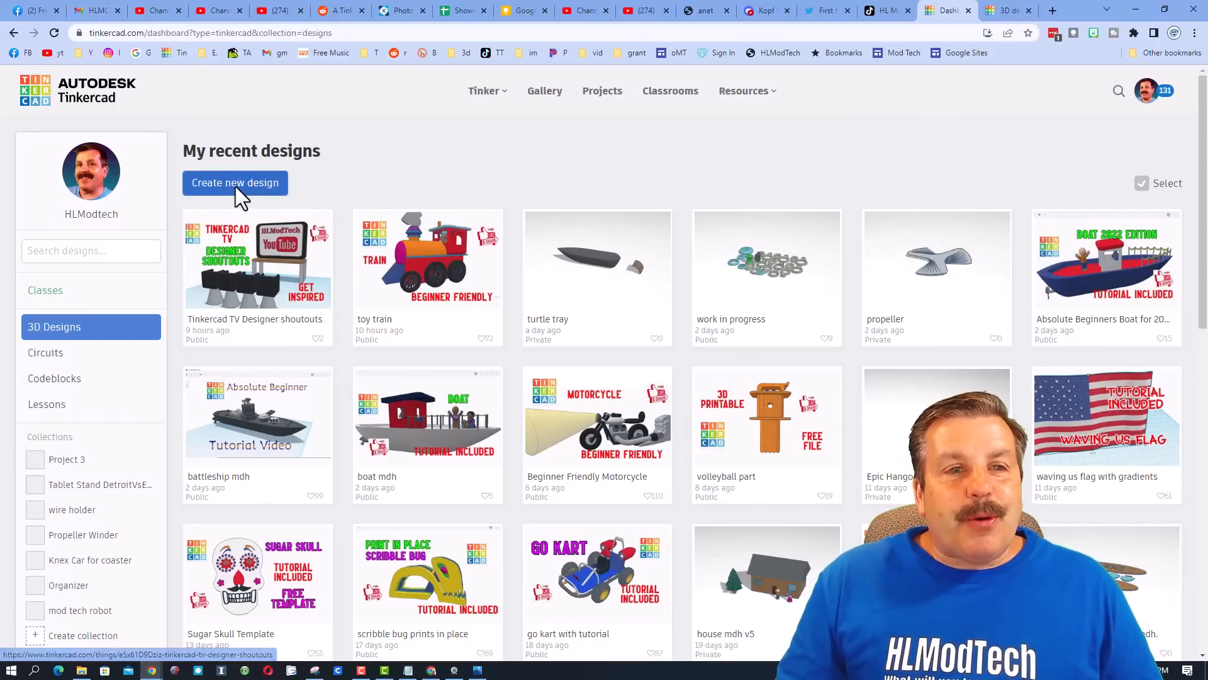
Start a new blank Tinkercad design for the blanket.
left_click(235, 182)
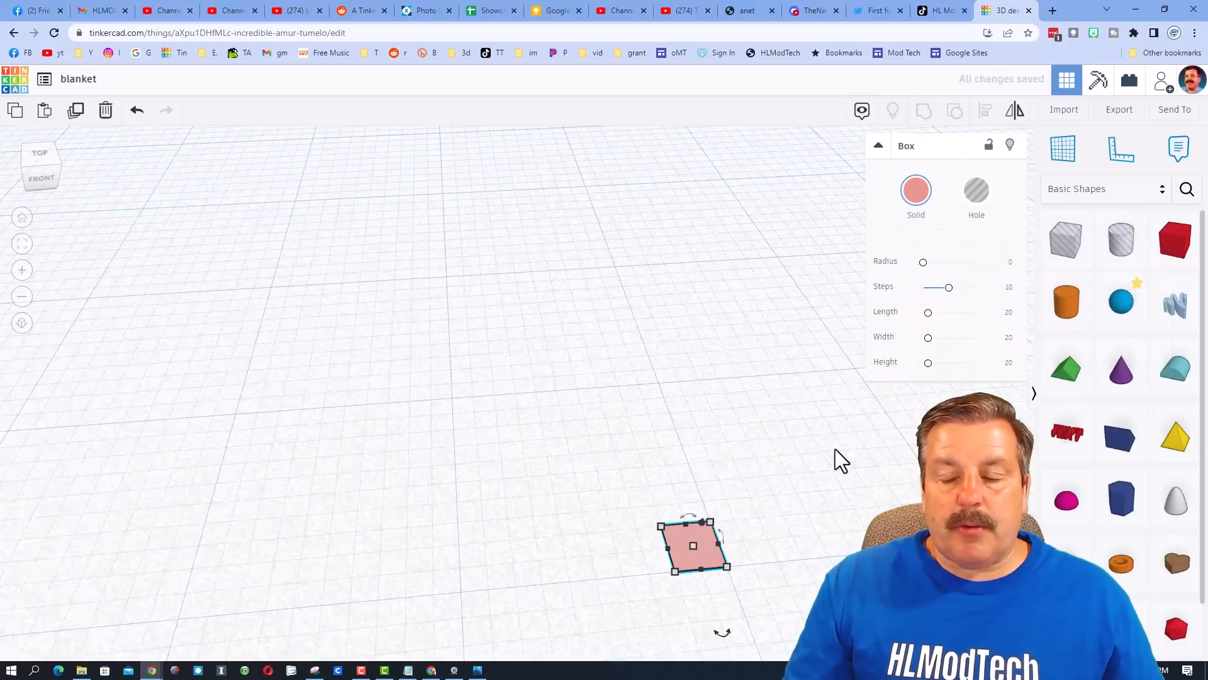
Set snapping to 2 mm and duplicate the pink square into two staggered columns of five.
left_click(1004, 646)
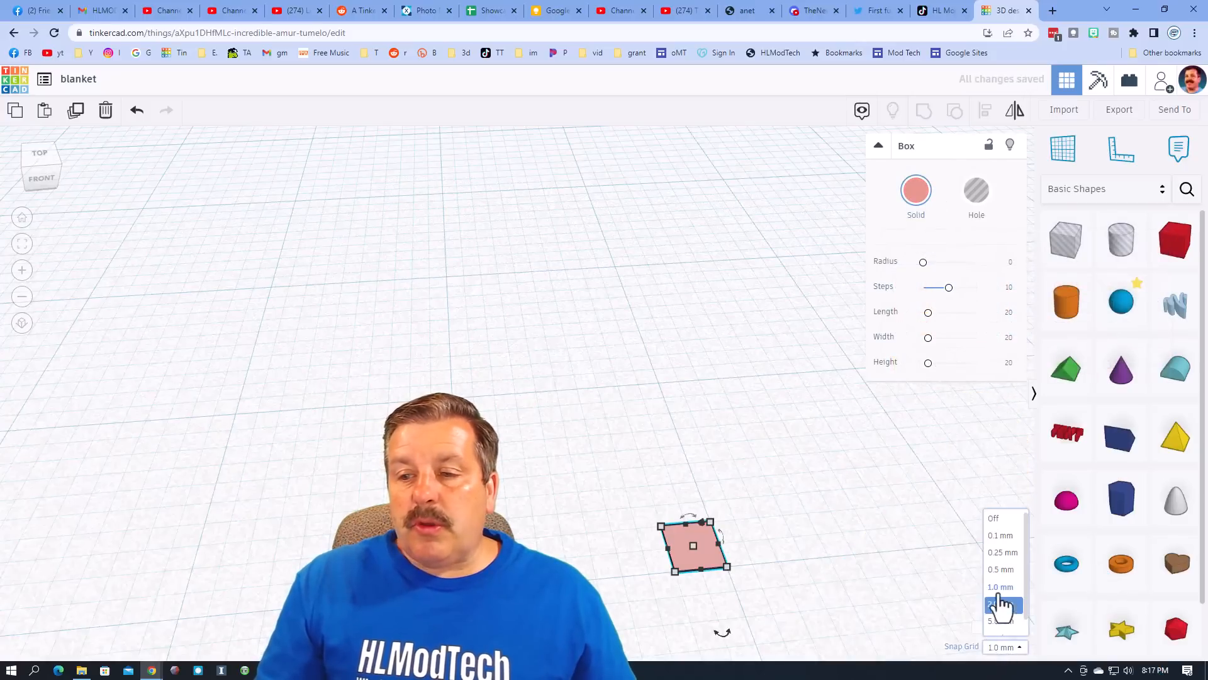
left_click(1001, 605)
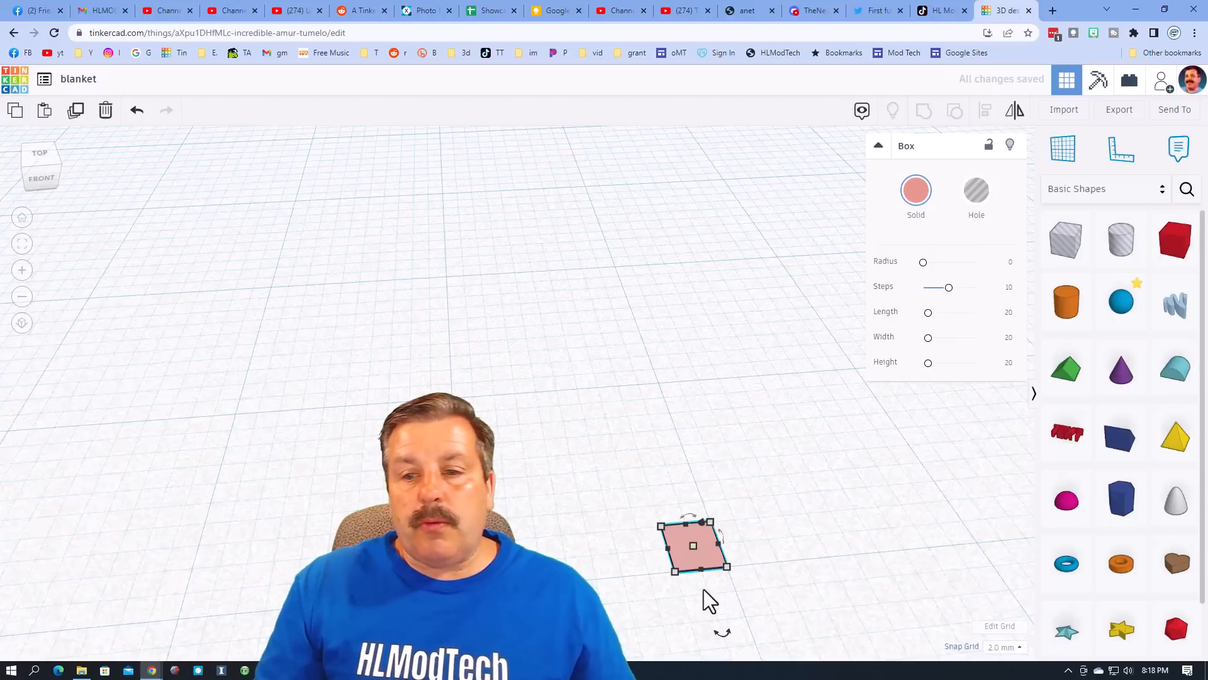
key("Ctrl+D")
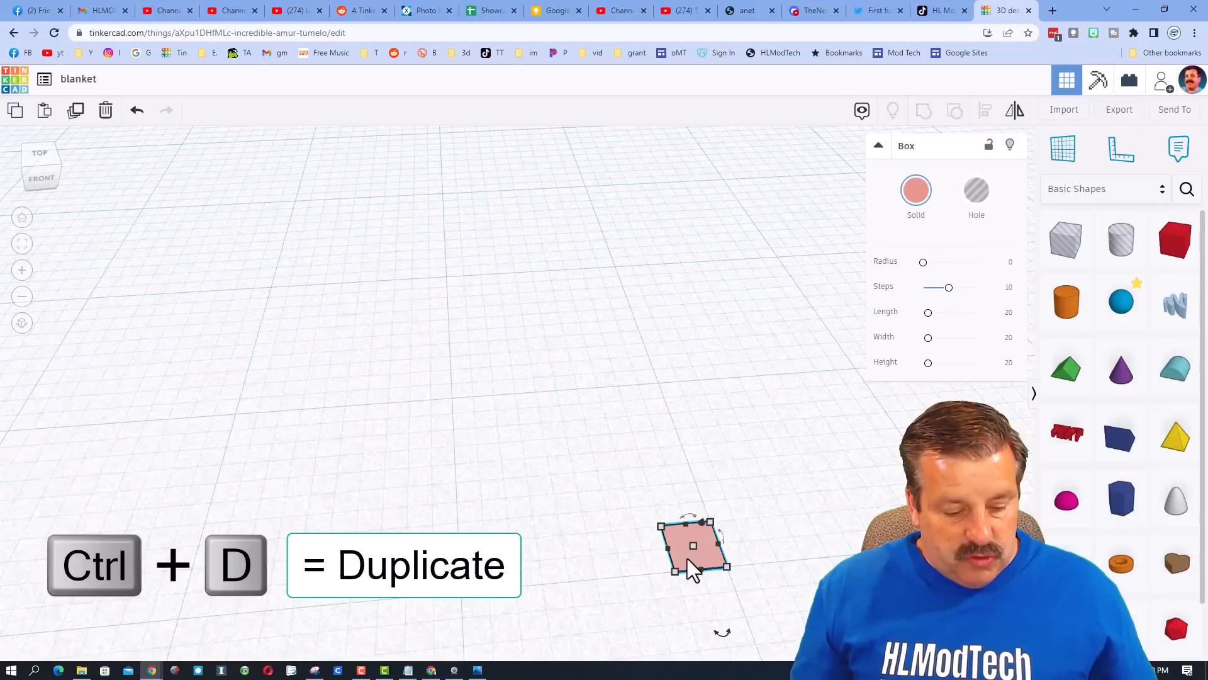
key("ctrl+d")
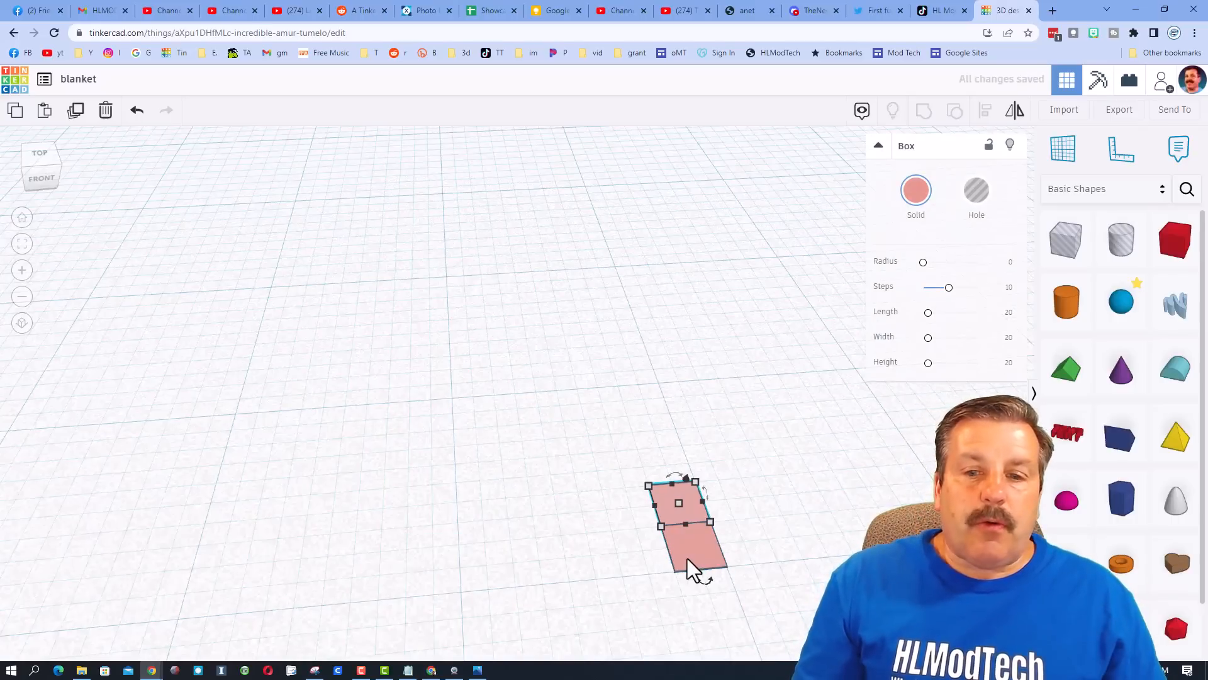
key("ctrl+d")
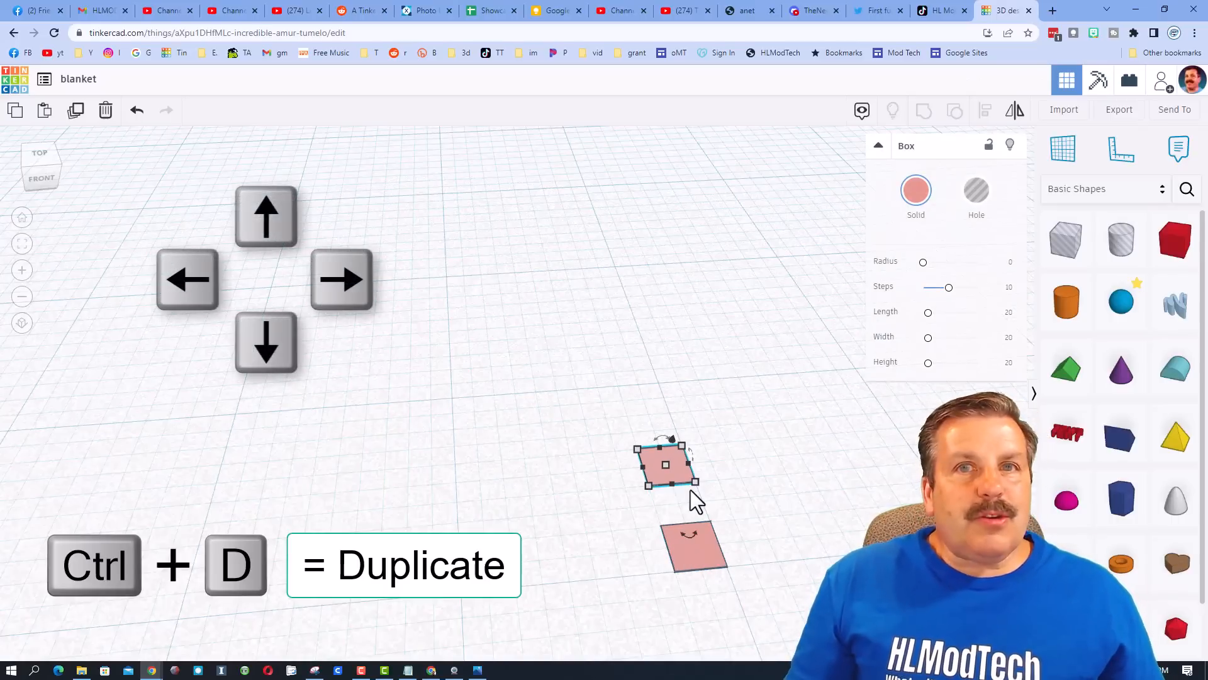
key("Ctrl+d")
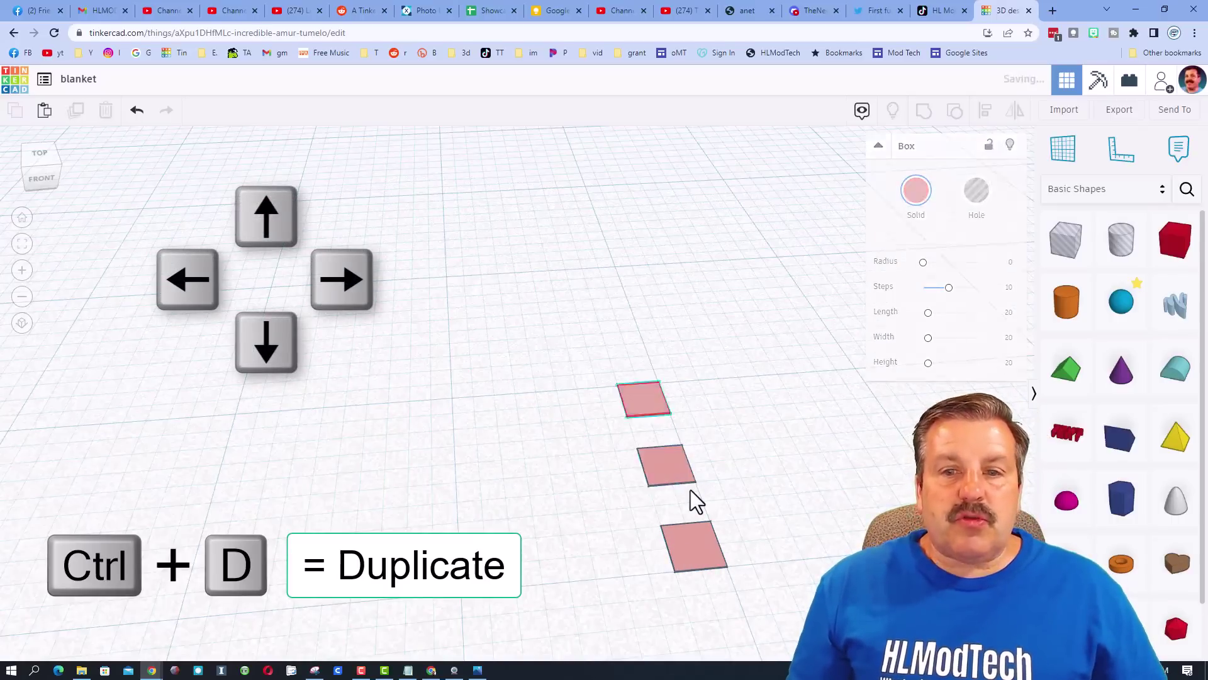
key("Ctrl+D")
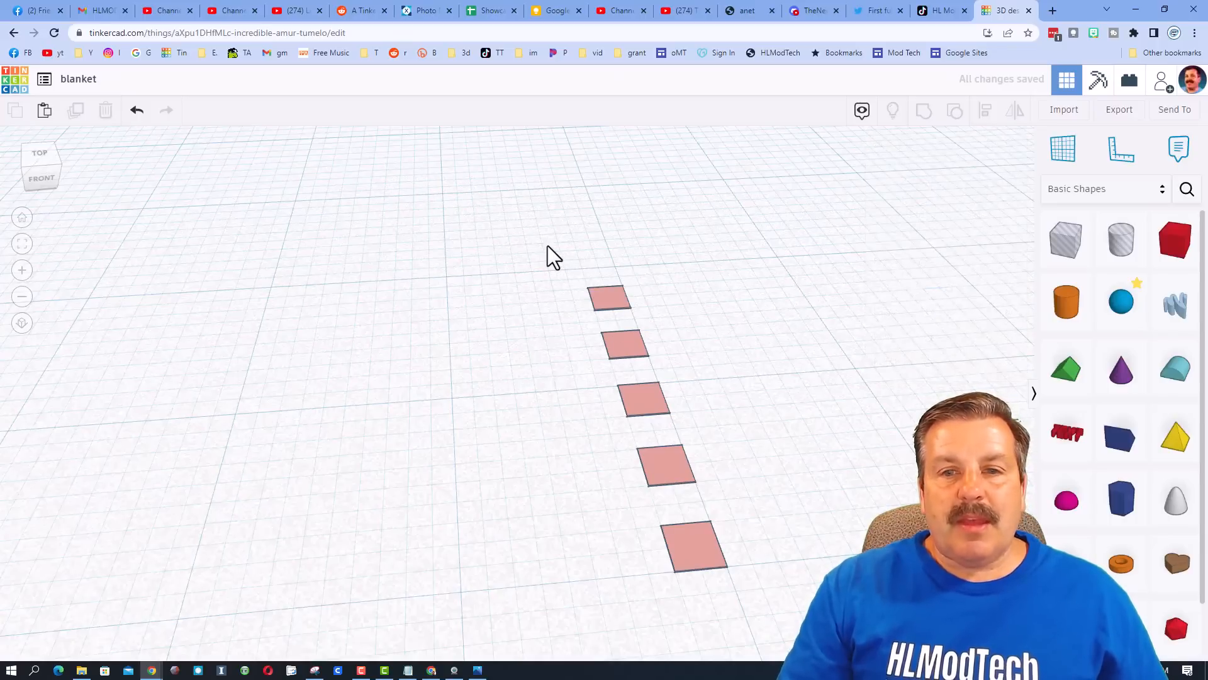
key("ctrl+d")
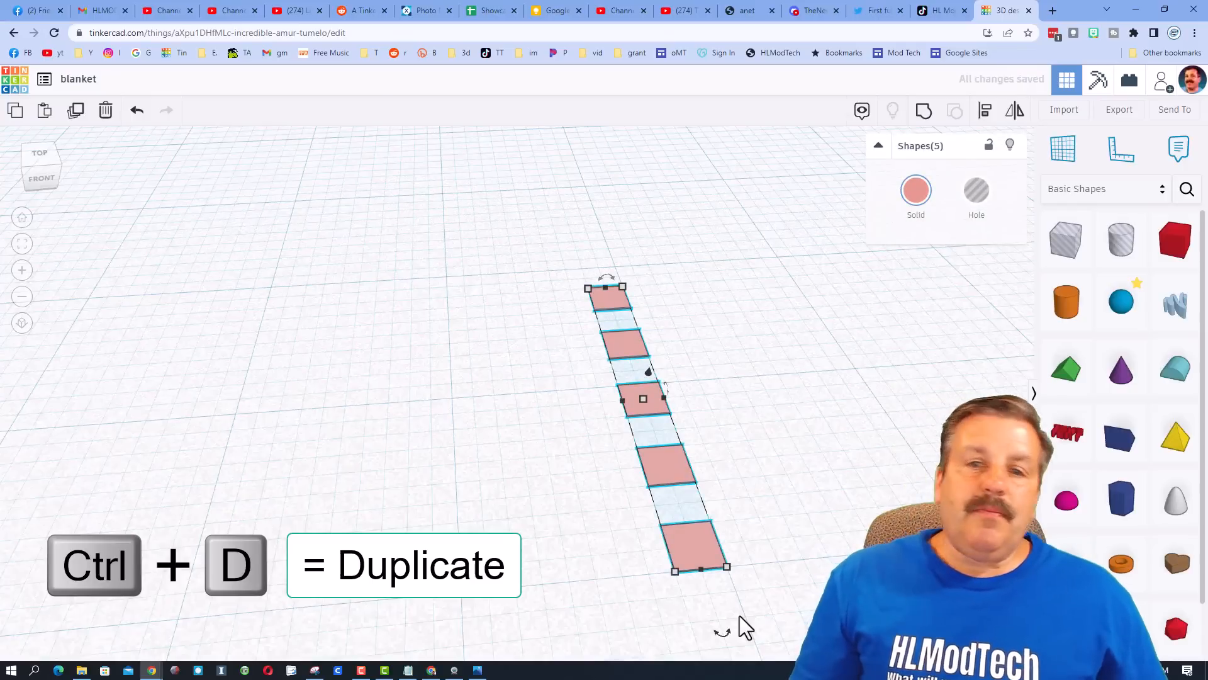
key("ctrl+d")
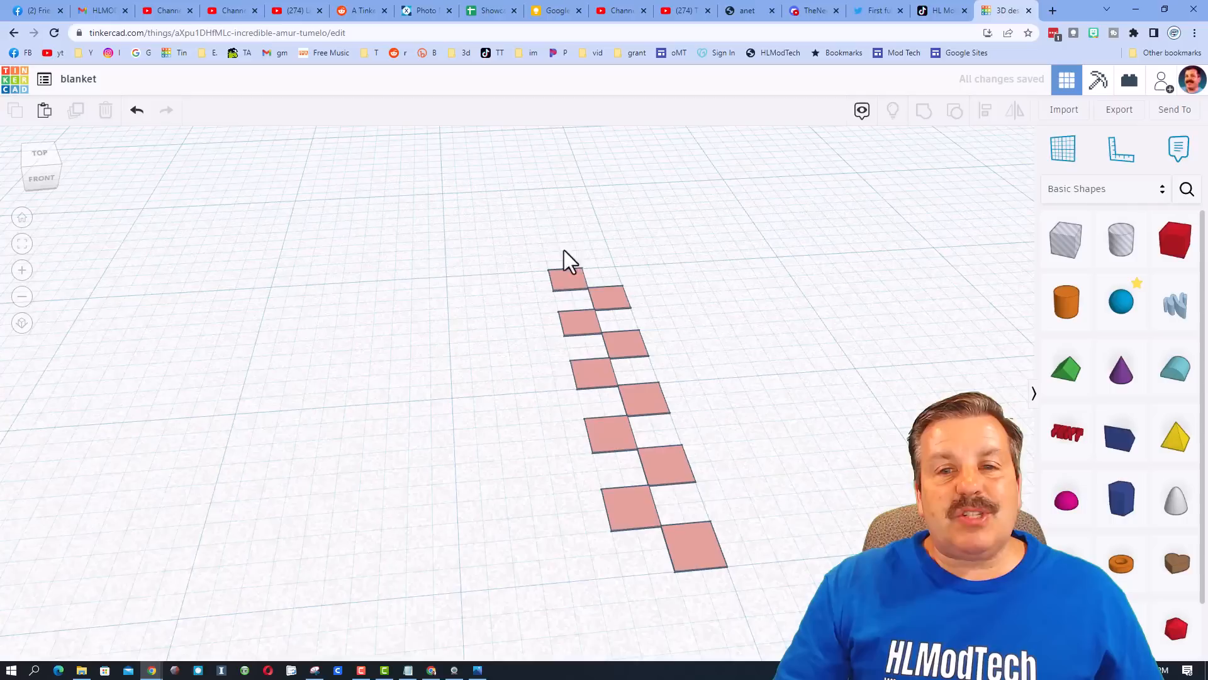
mouse_move(520, 277)
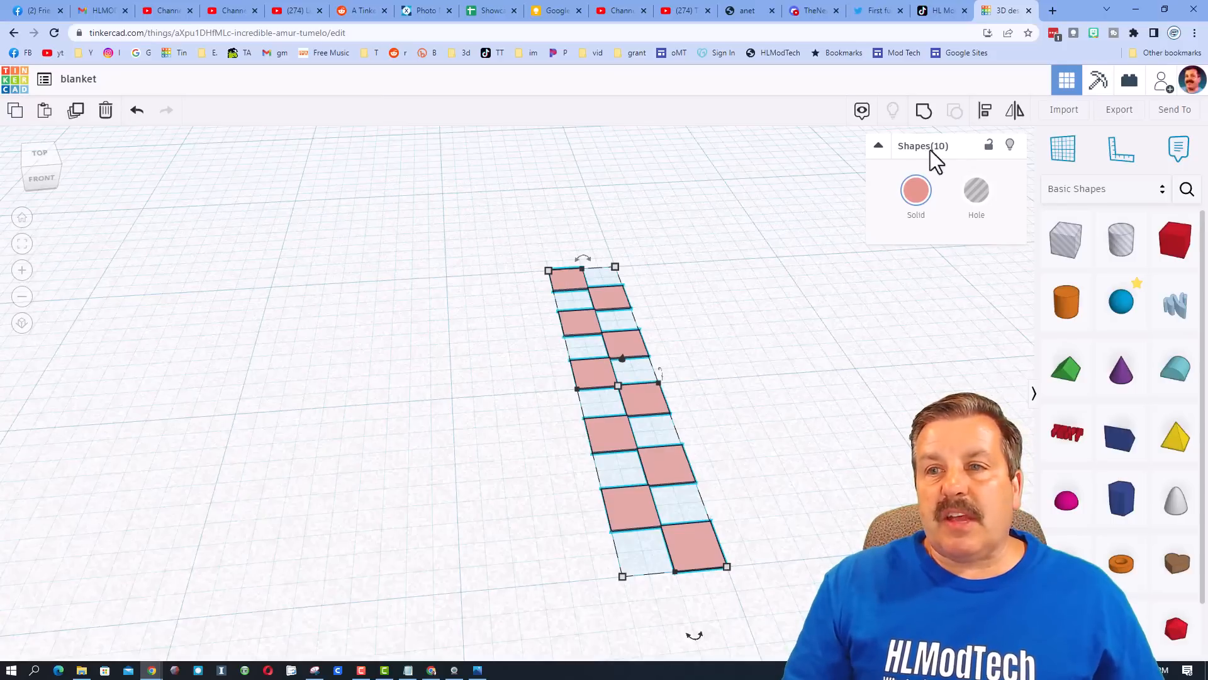
mouse_move(790, 271)
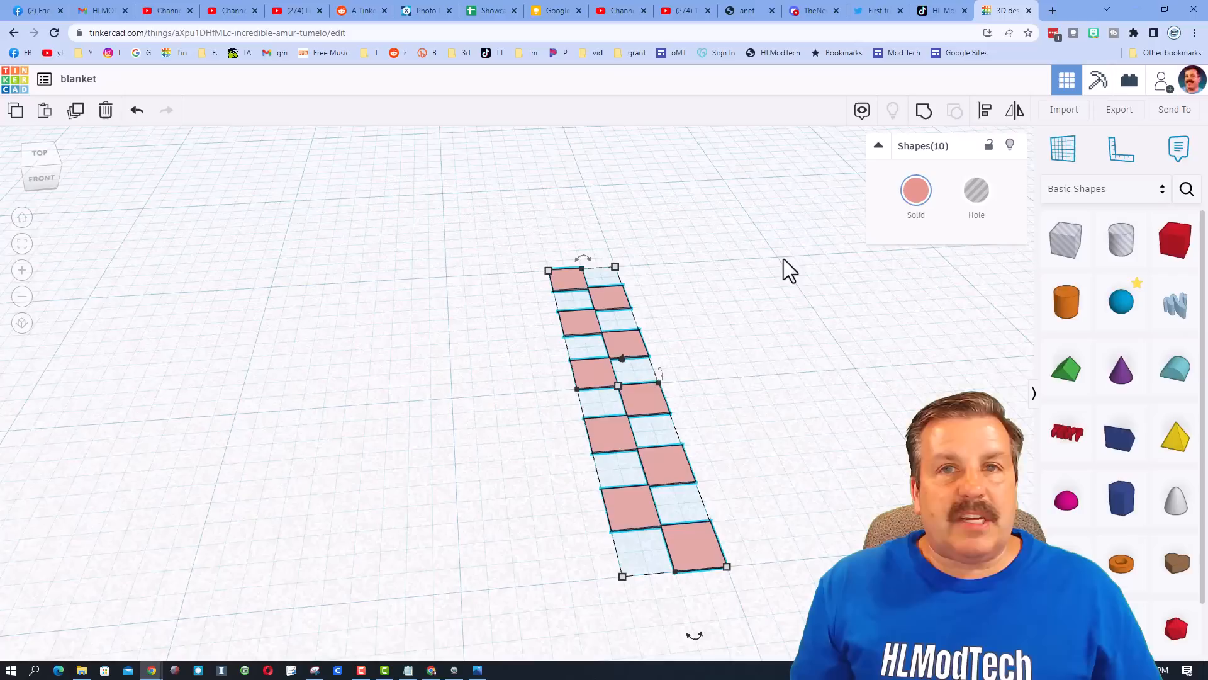
mouse_move(785, 269)
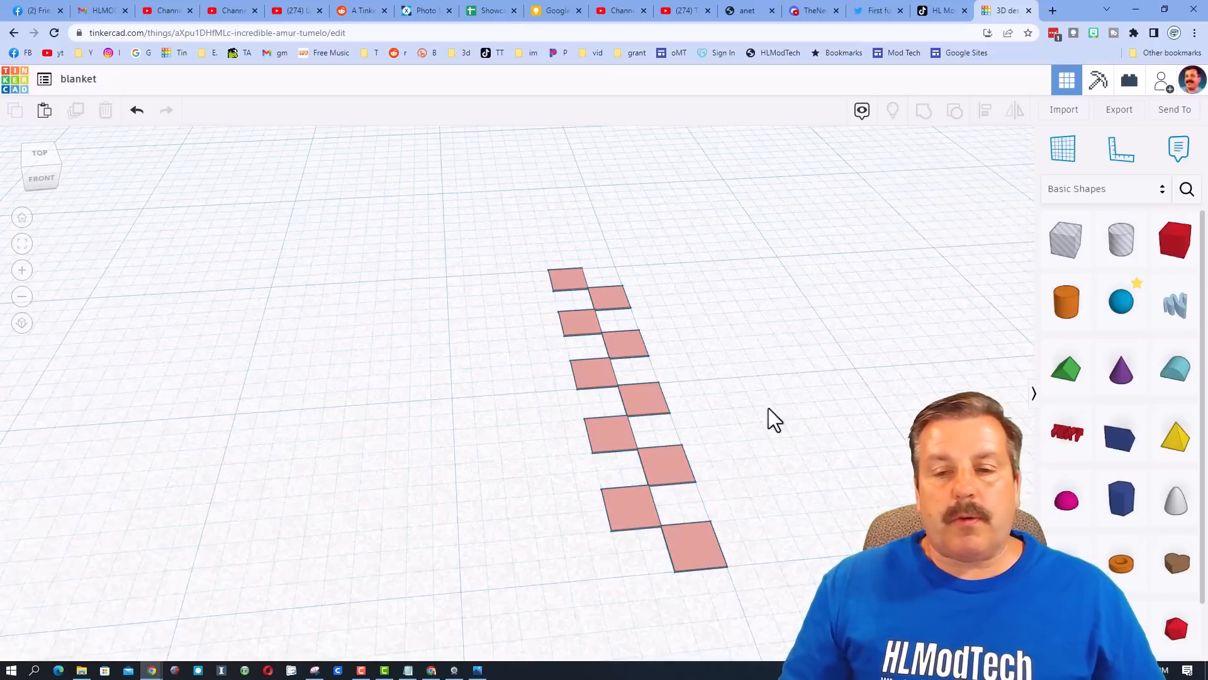
Fill the strip's gaps with white and pink duplicates and recolour alternate squares bright red.
left_click(694, 547)
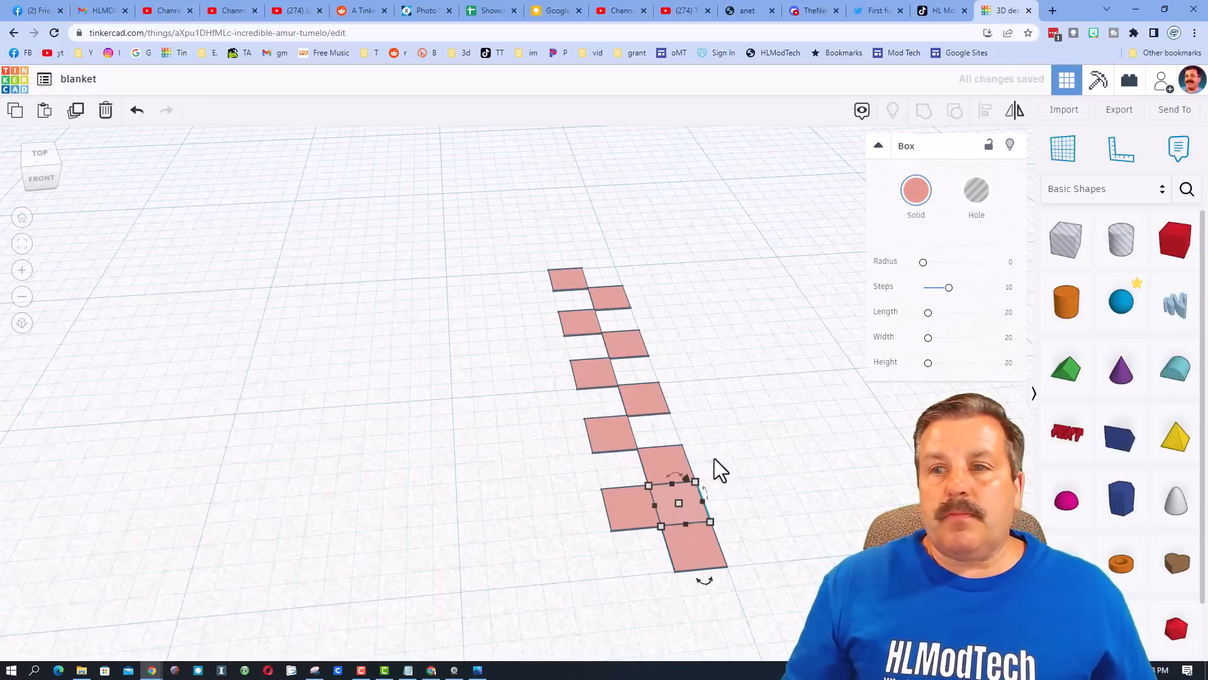
left_click(916, 190)
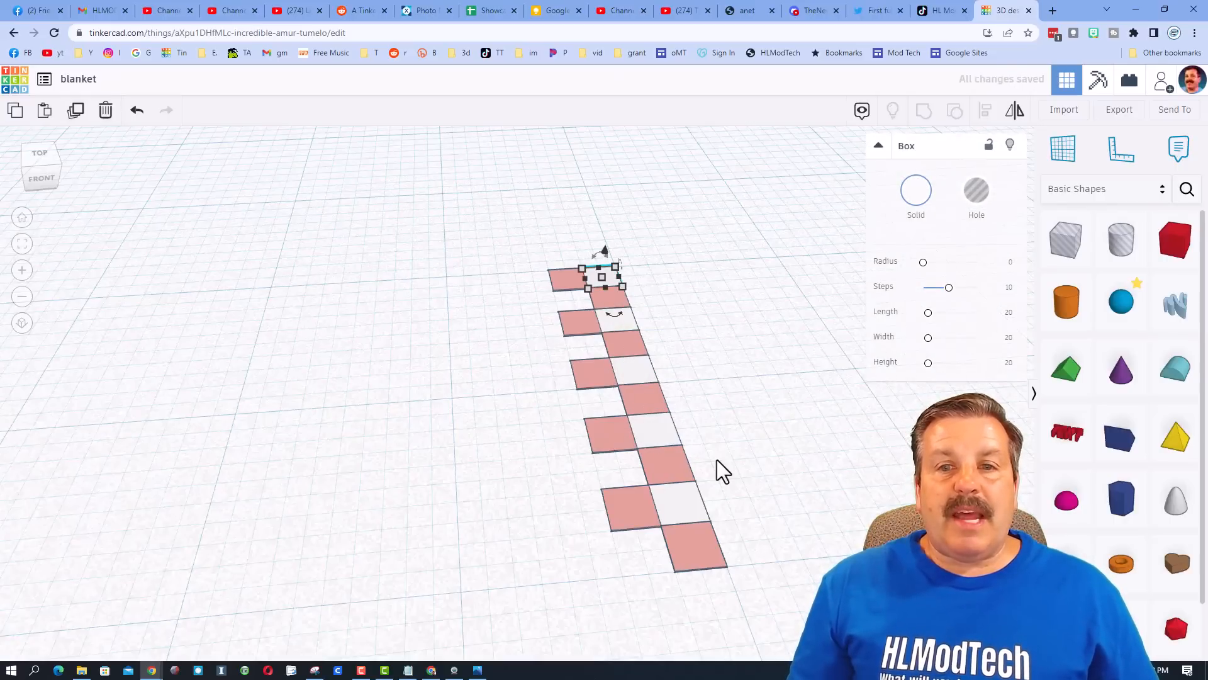
key("ctrl+d")
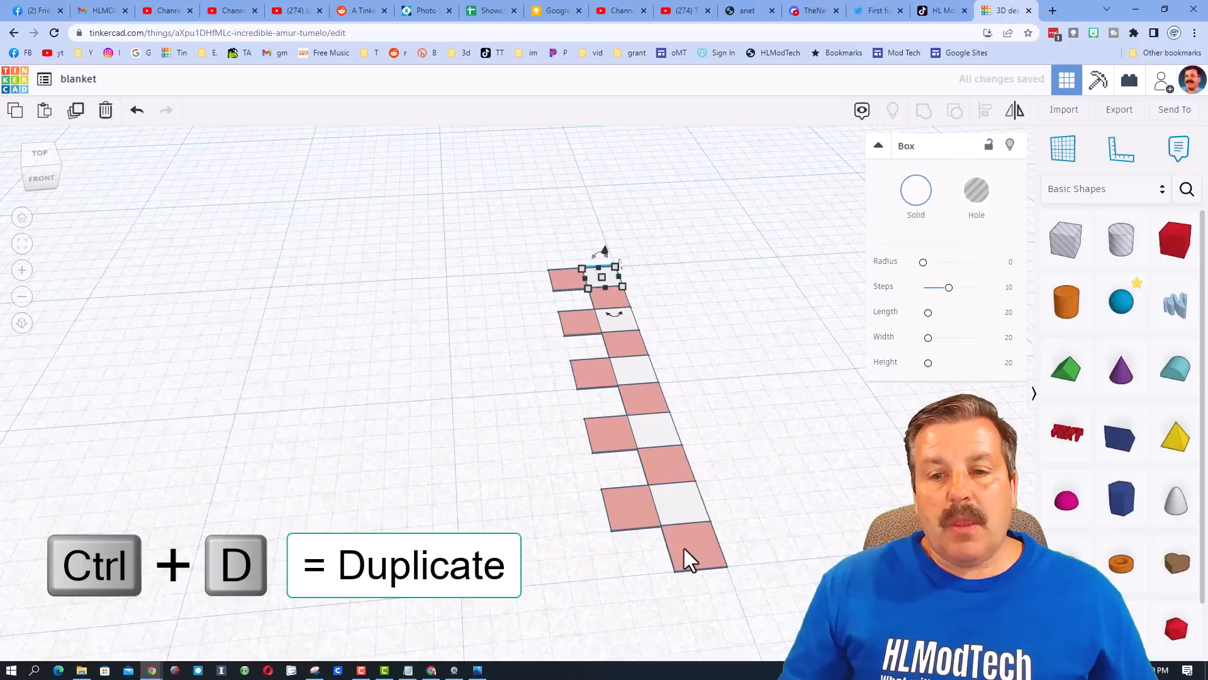
key("ctrl+d")
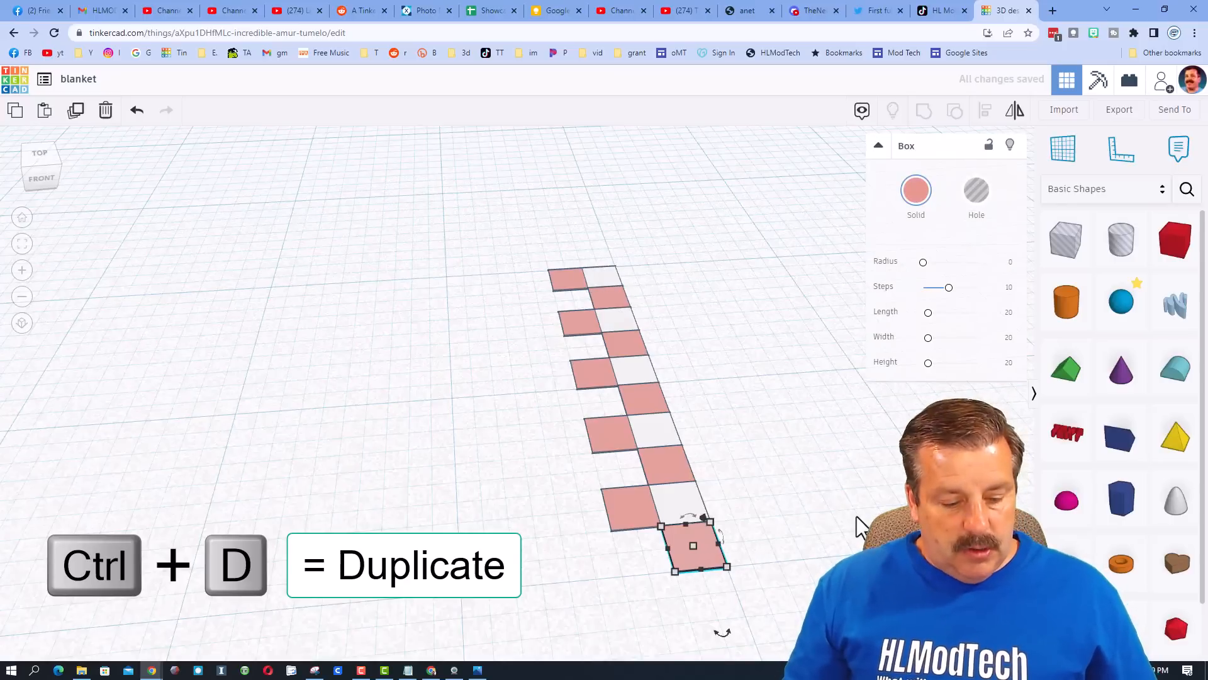
key("Ctrl+d")
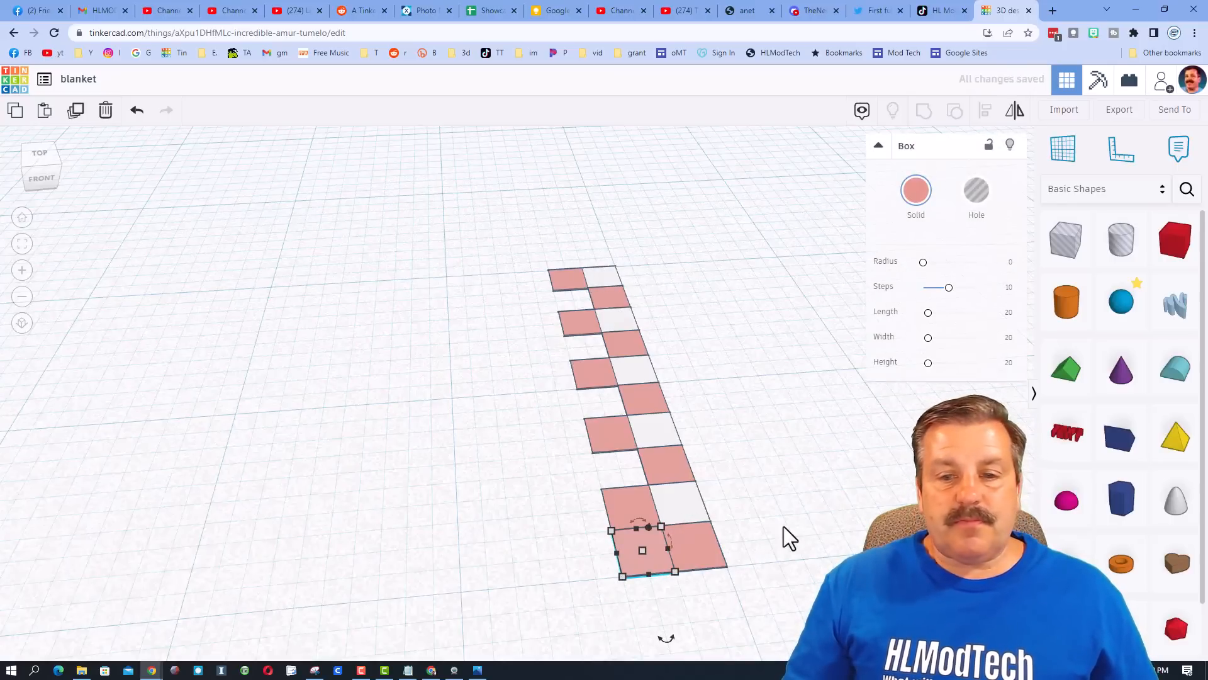
mouse_move(906, 237)
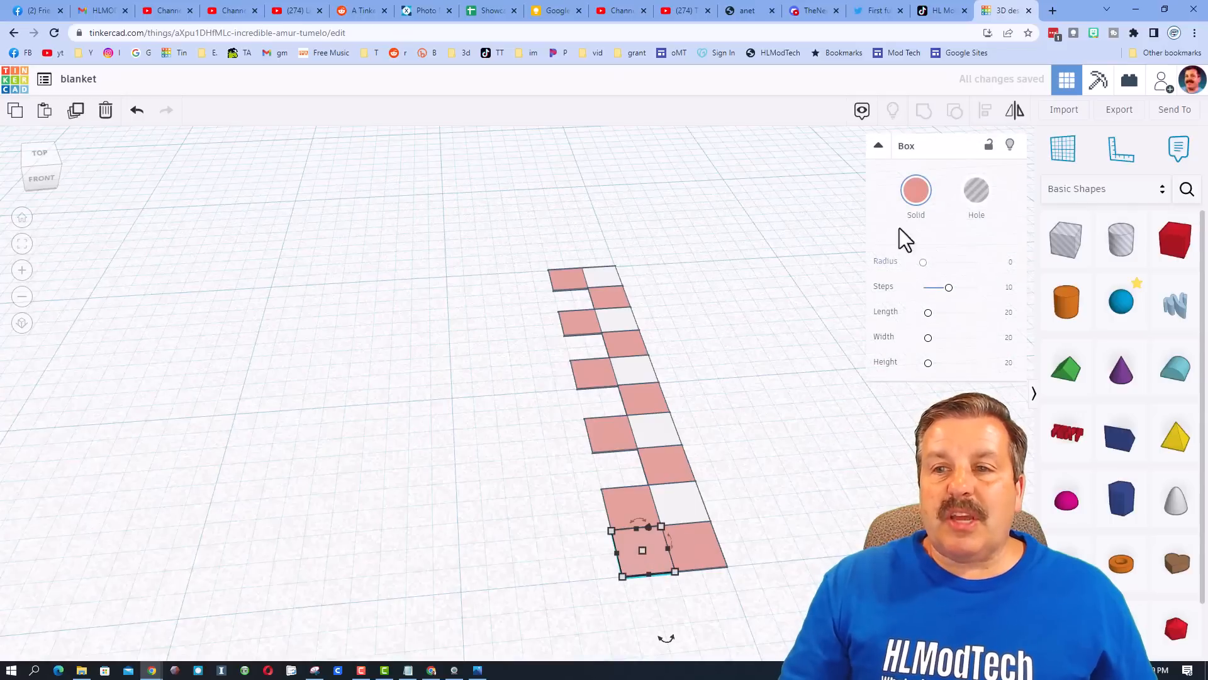
left_click(915, 189)
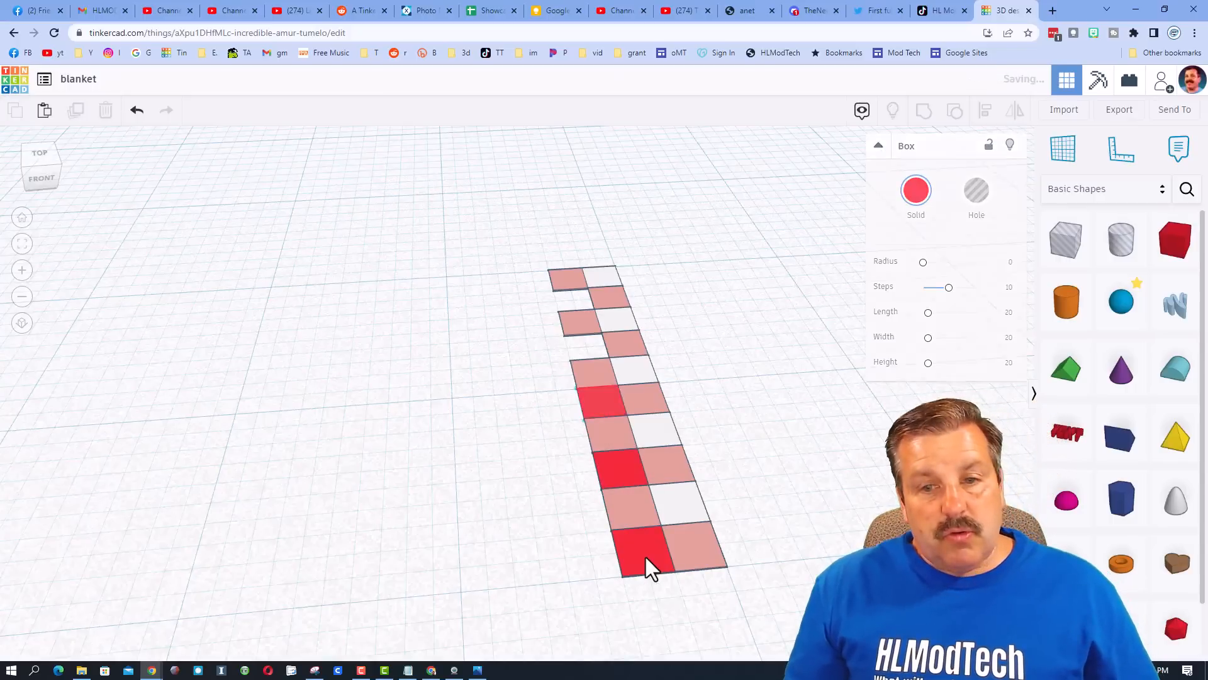
left_click(574, 299)
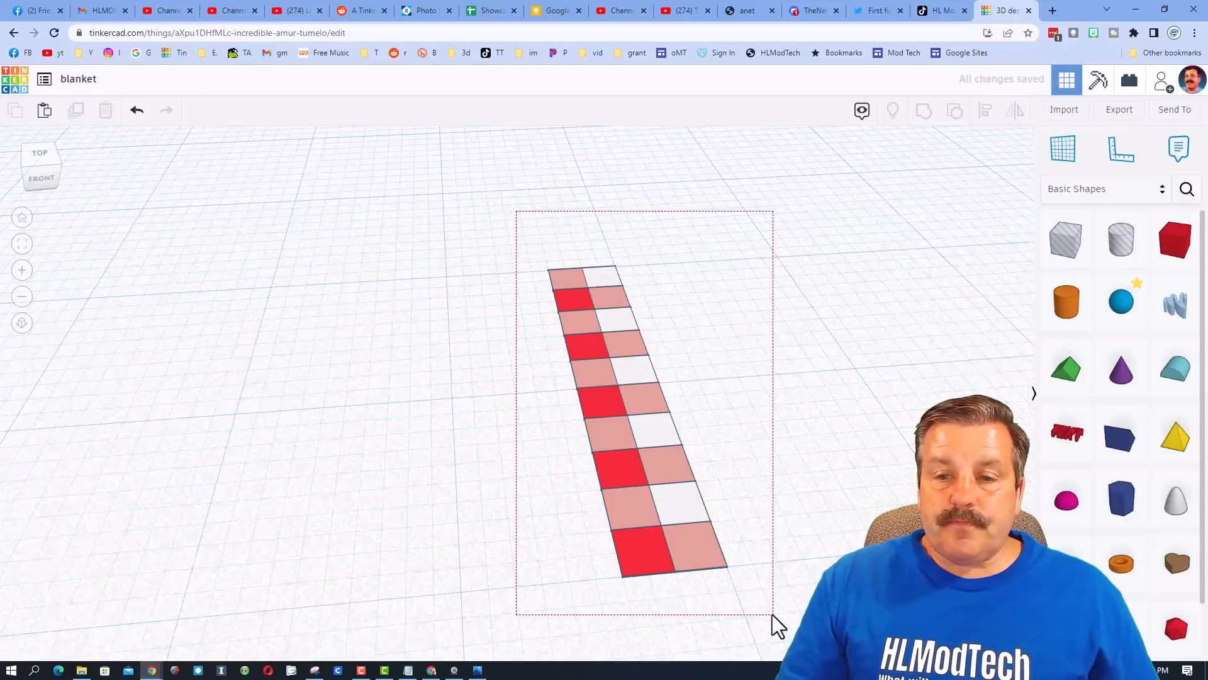
Duplicate the checkered strip sideways to ten columns, then select all 100 squares.
left_click(609, 416)
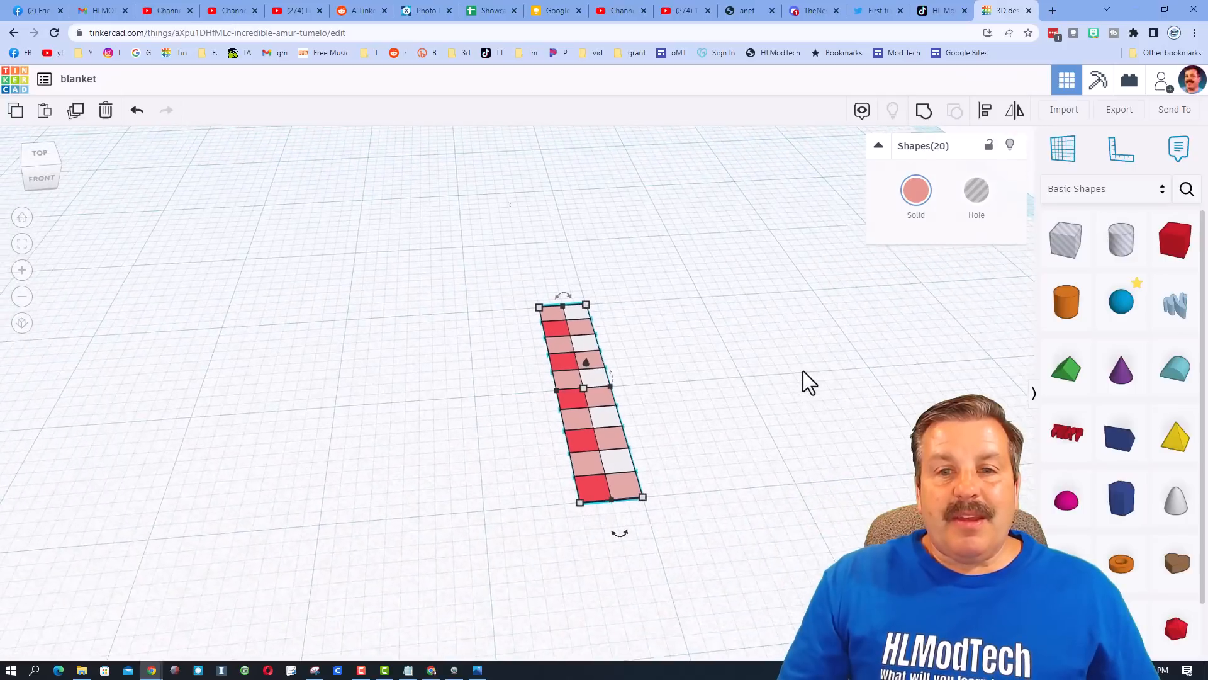
key("ctrl+d")
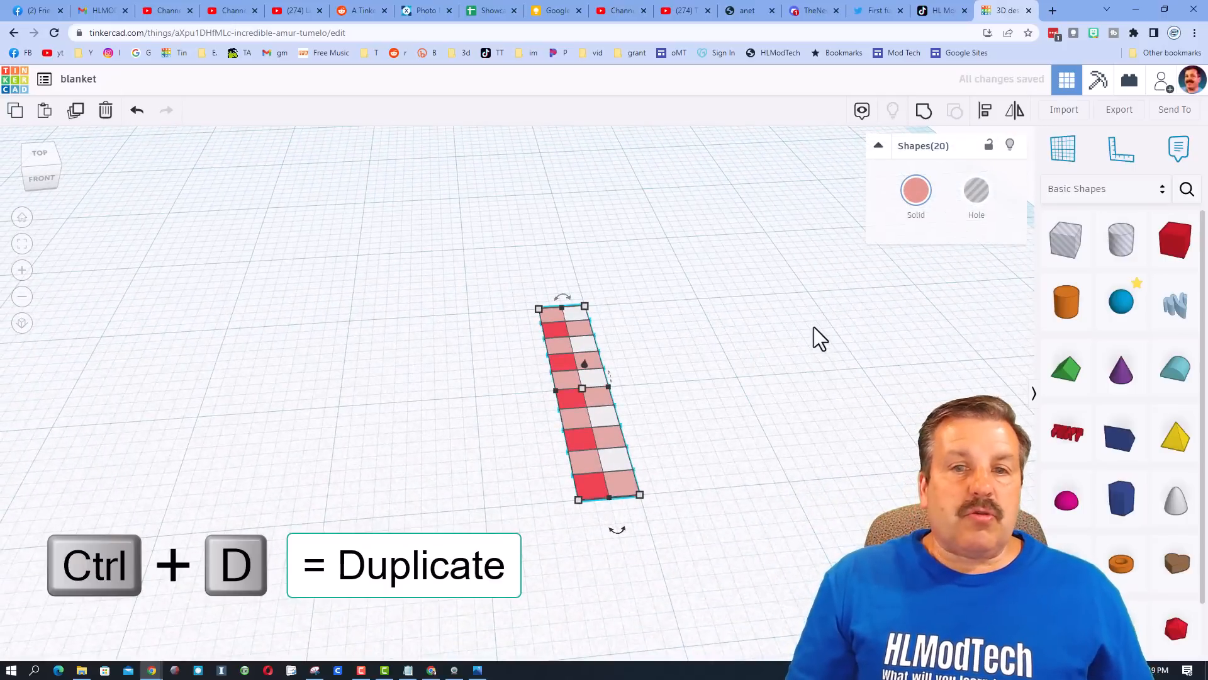
key("ctrl+d")
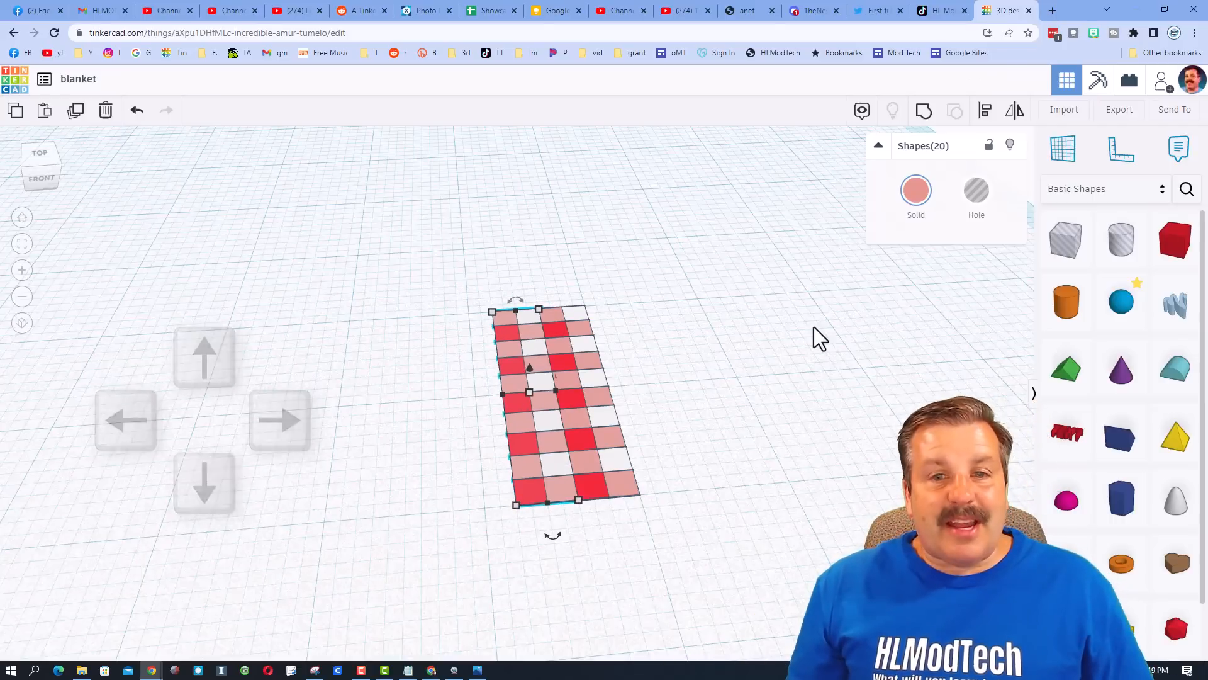
key("ctrl+d")
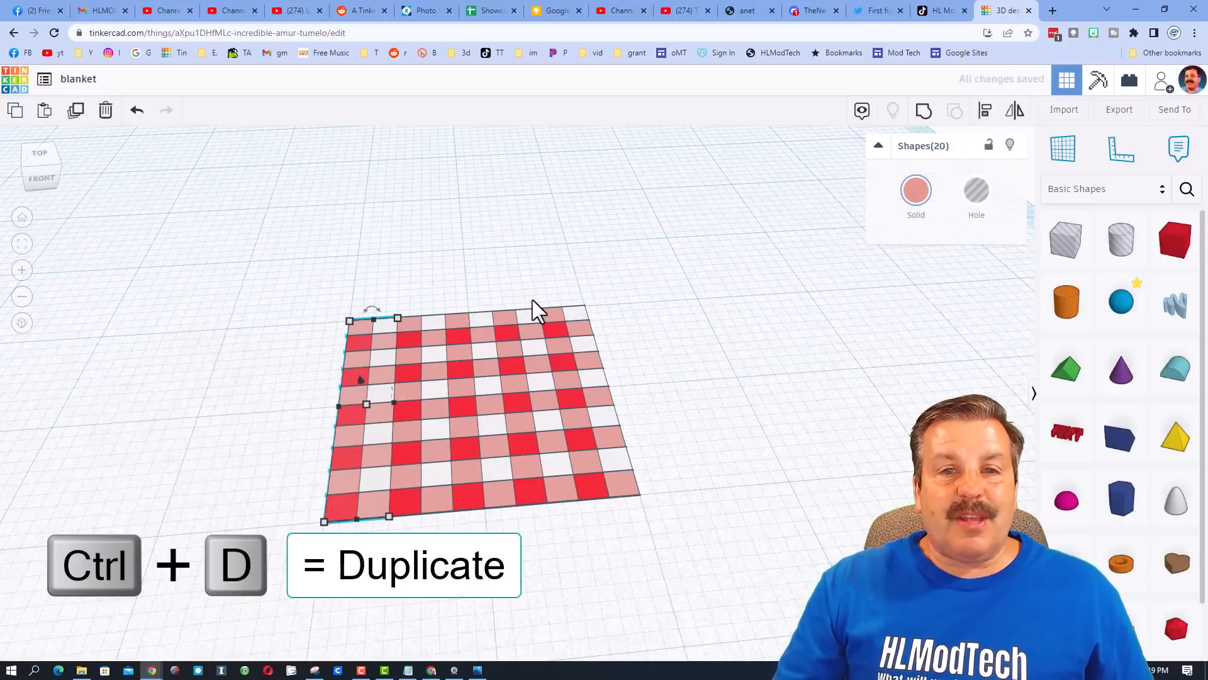
left_click(286, 274)
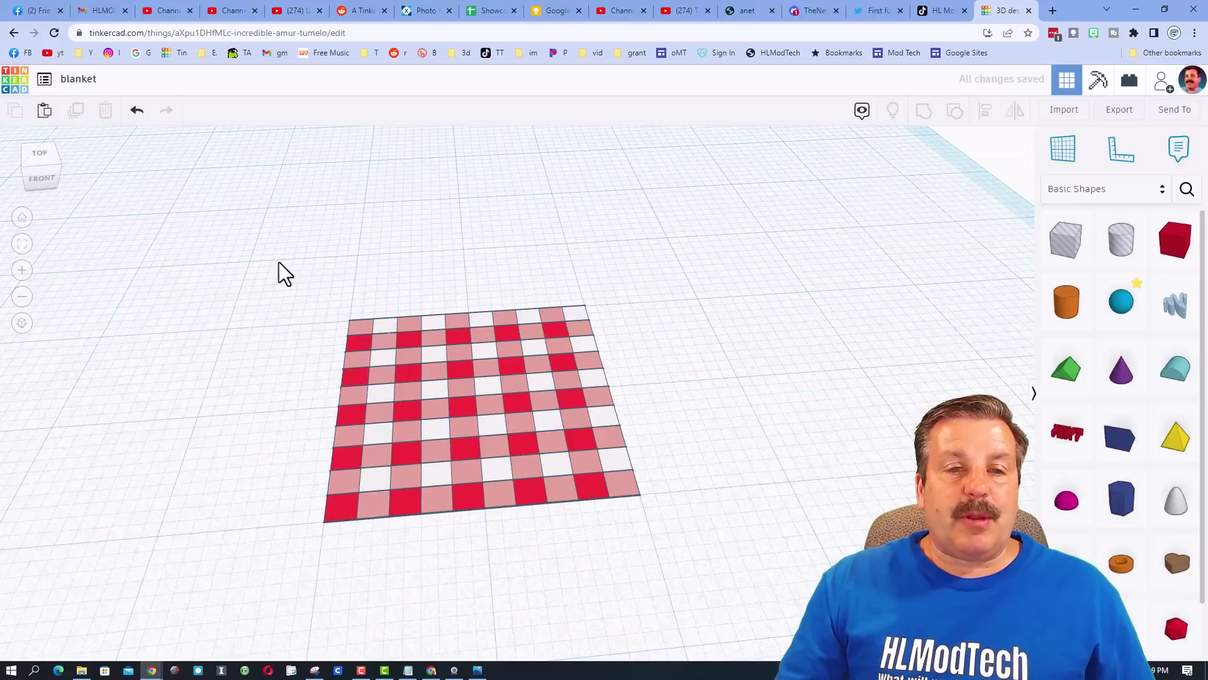
left_click(474, 409)
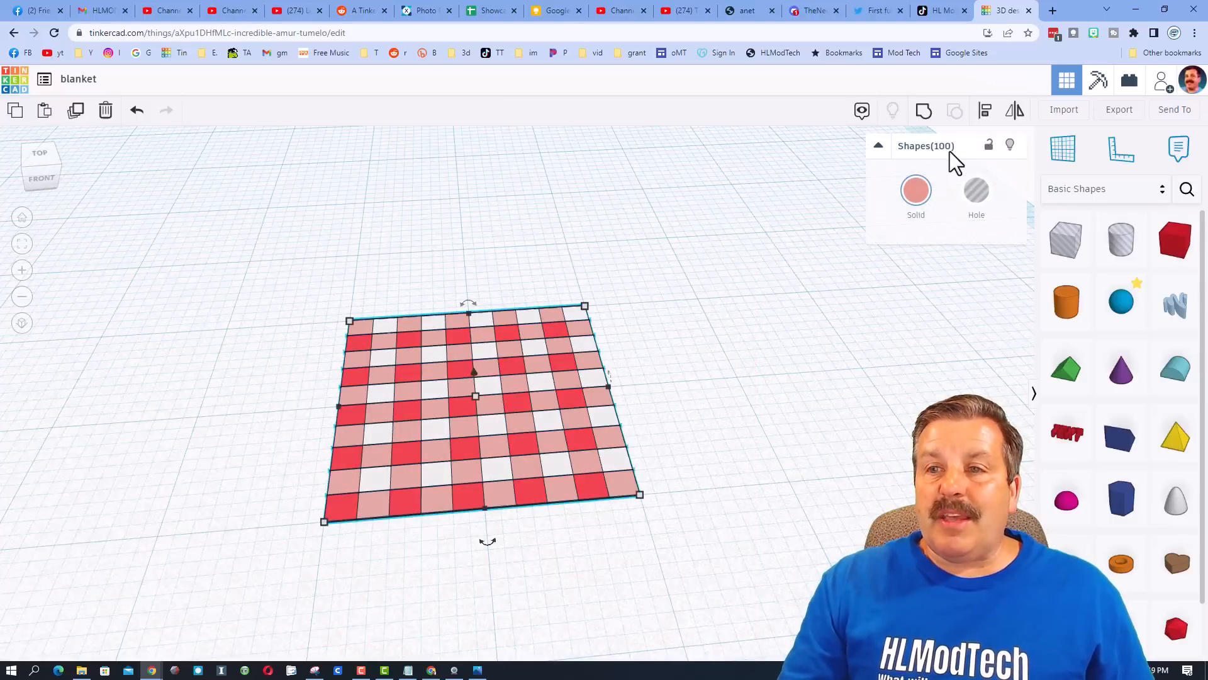
mouse_move(806, 442)
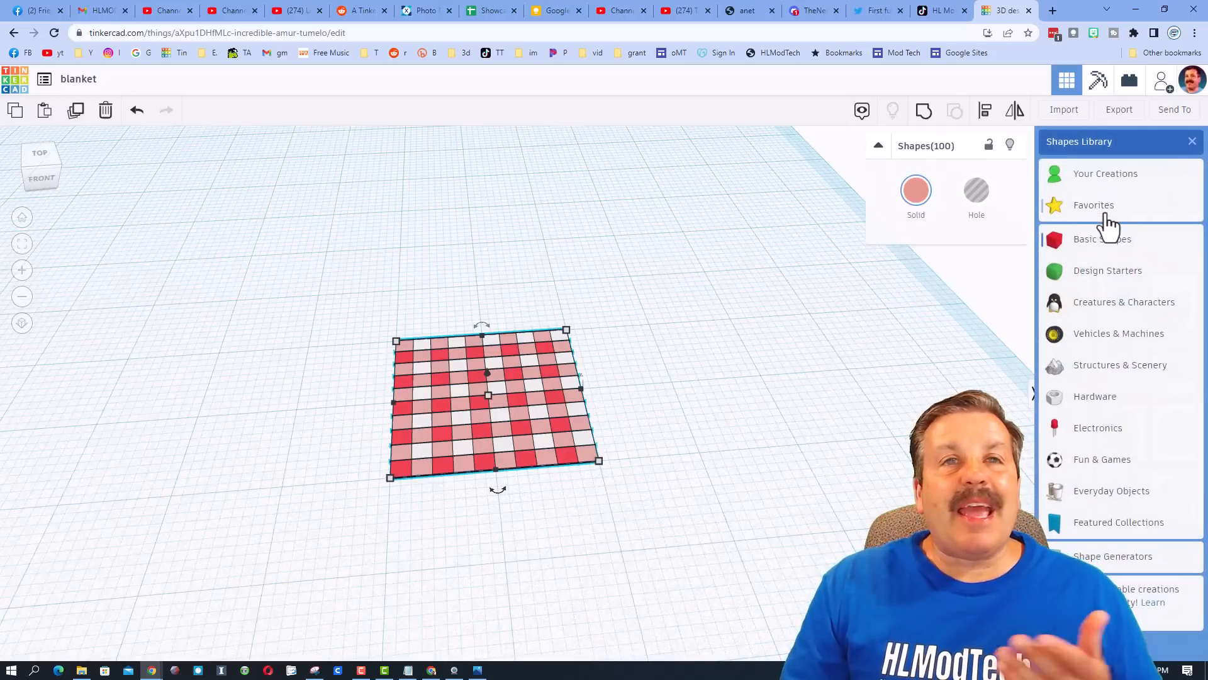
Show Your Creations in the shapes library panel.
left_click(1106, 174)
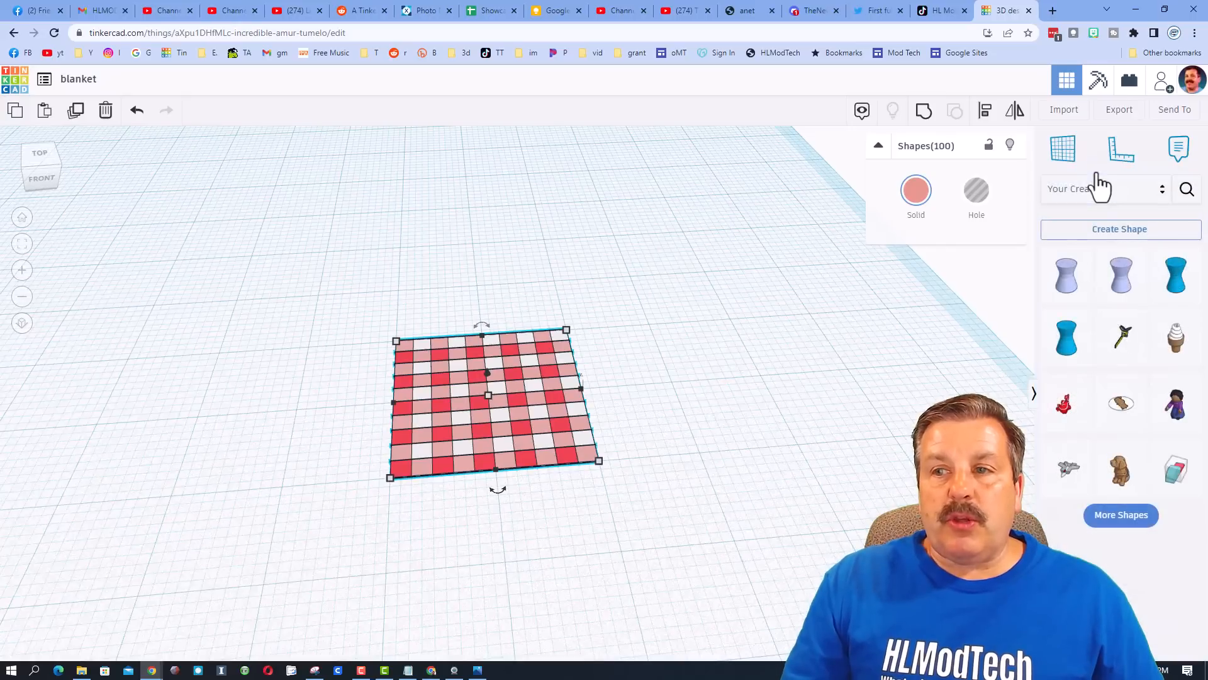
mouse_move(1120, 239)
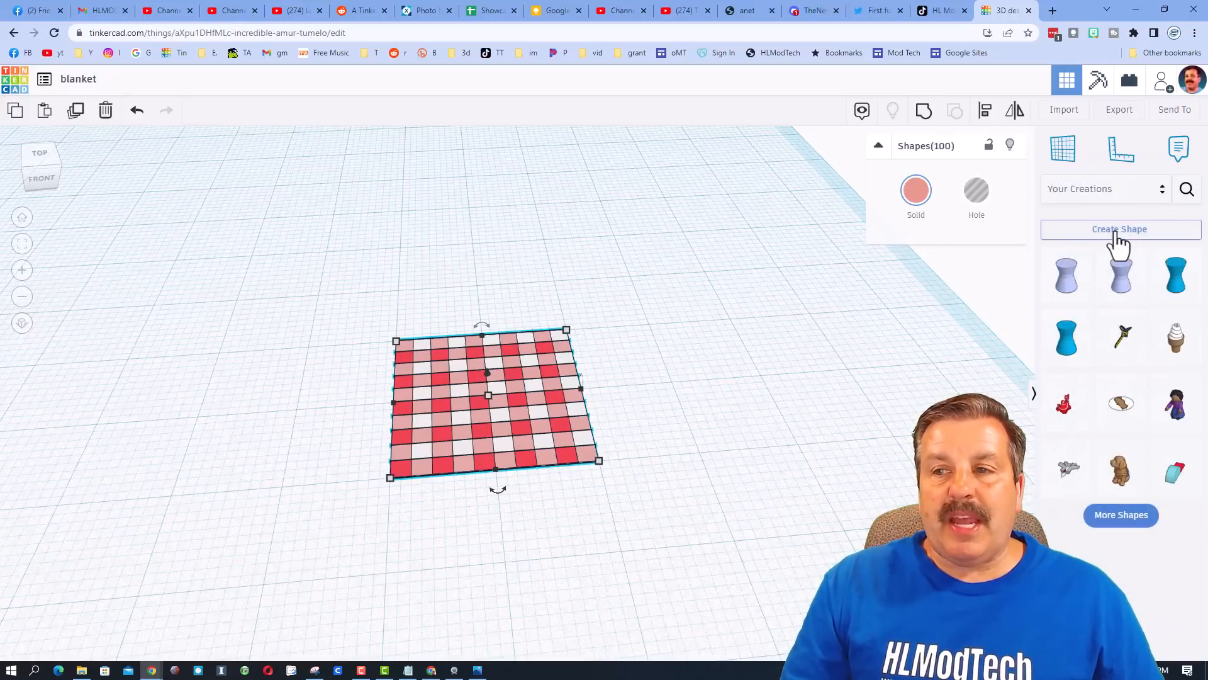
Save the blanket as shape 'blanket piece', described for a picnic, tagged picnic and blanket.
left_click(1120, 229)
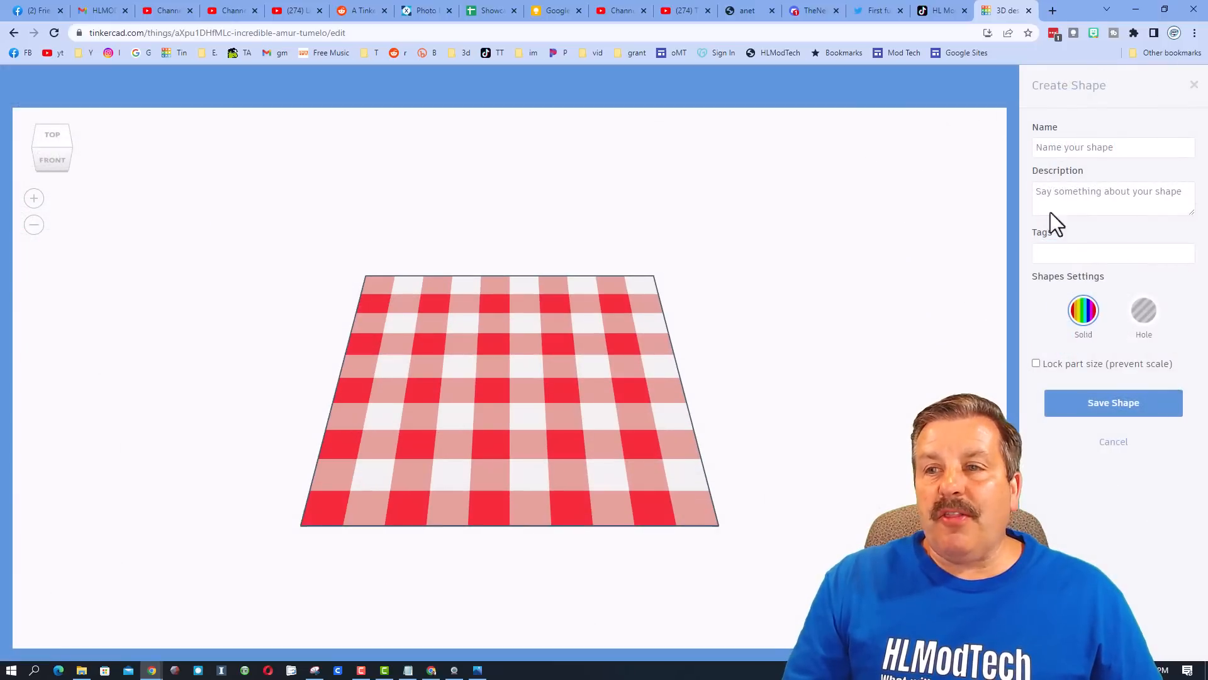
type("blan")
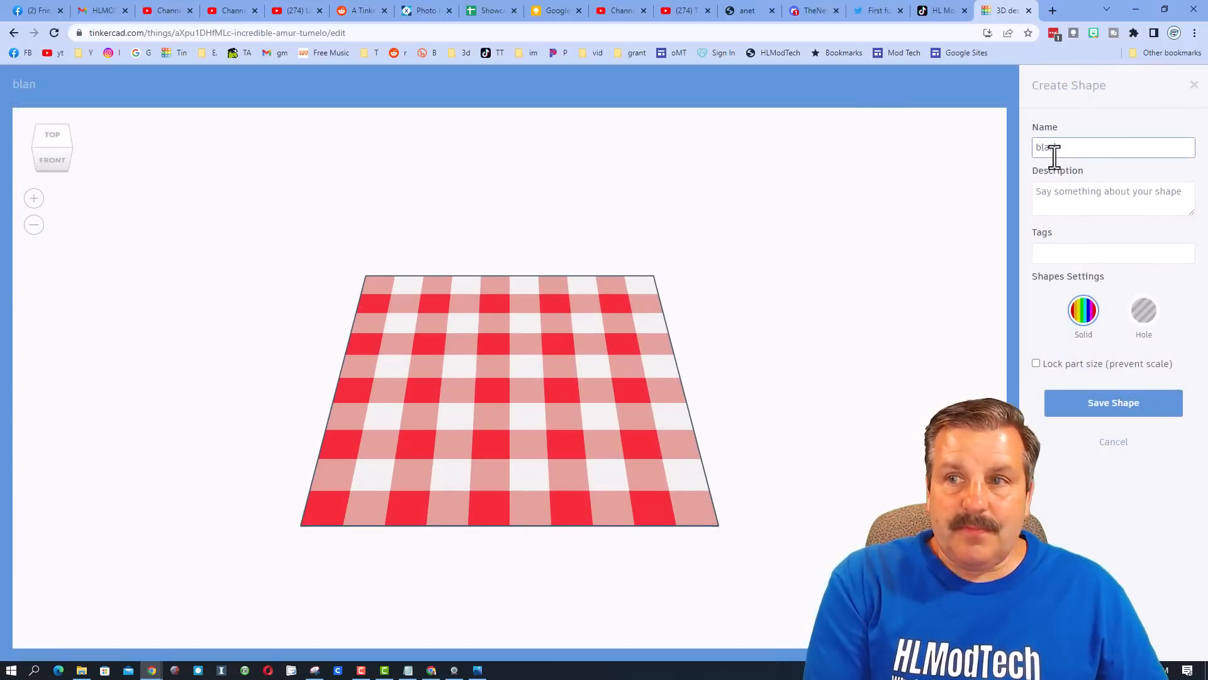
type("ket piece")
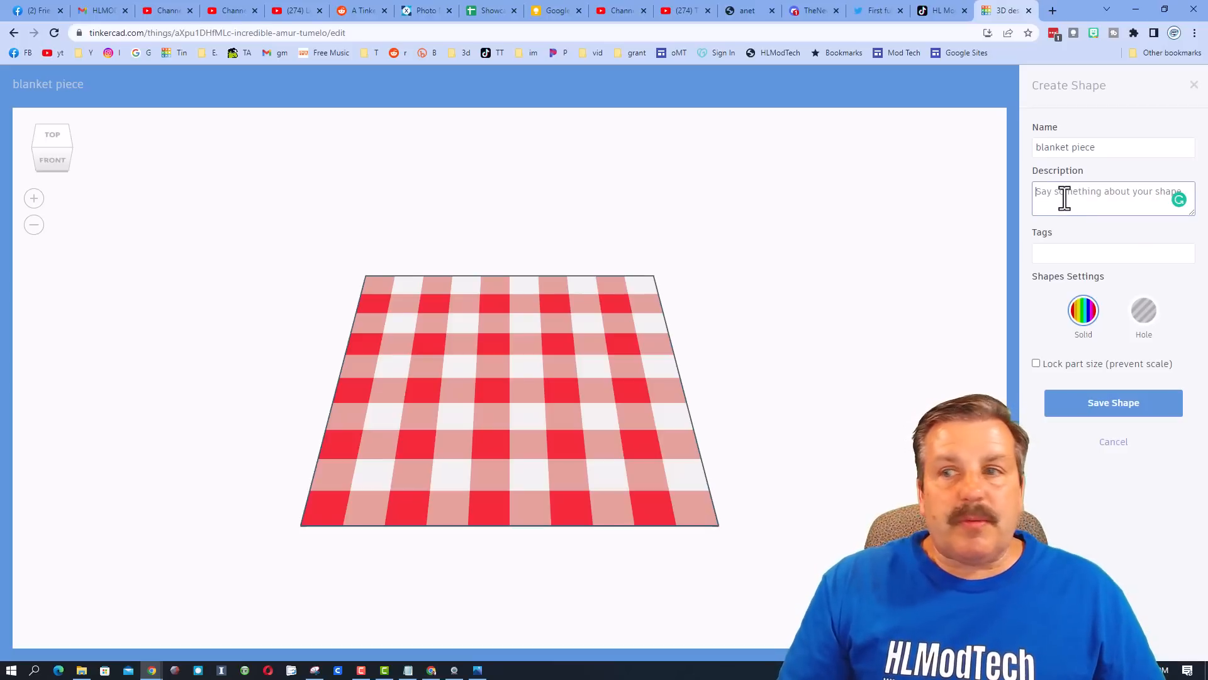
type("This is for a picnic blank")
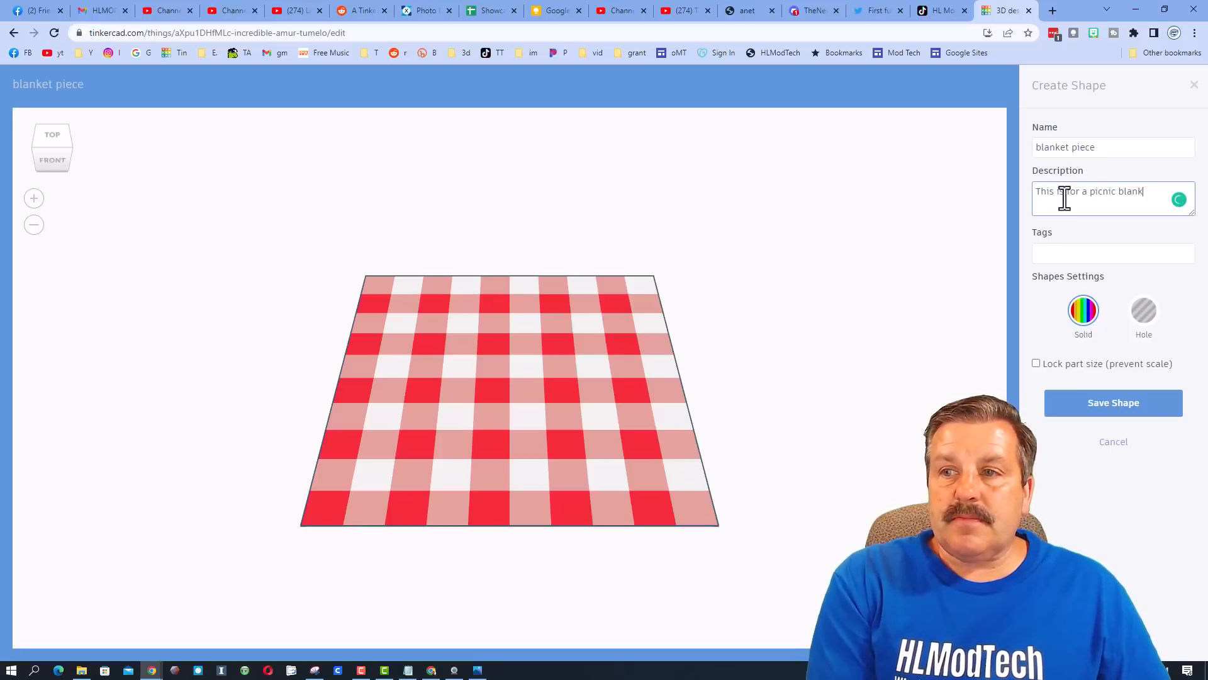
type("et")
left_click(1113, 253)
type("p")
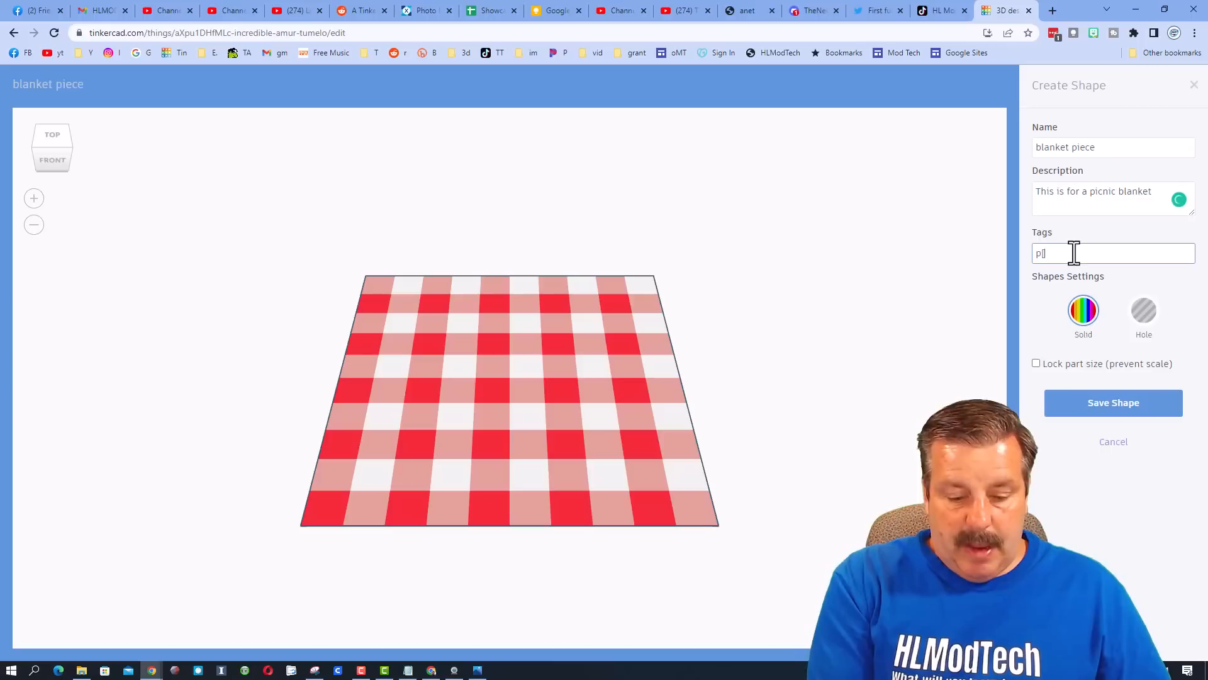
type("icnic")
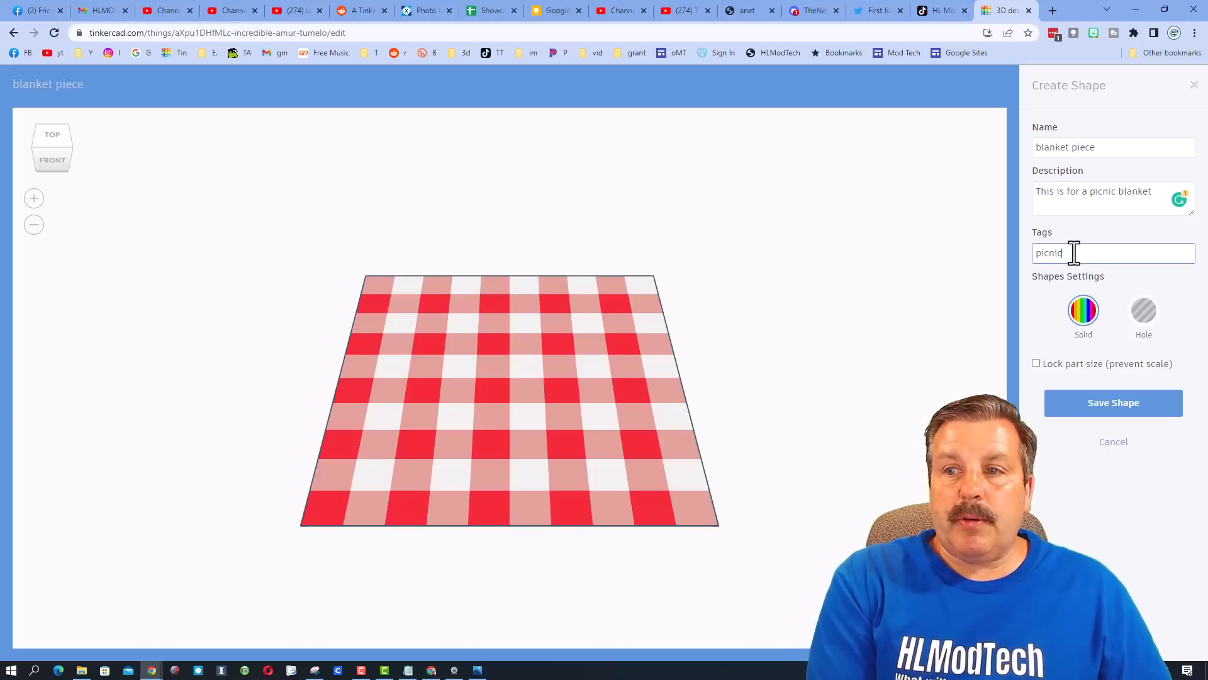
type("blanket")
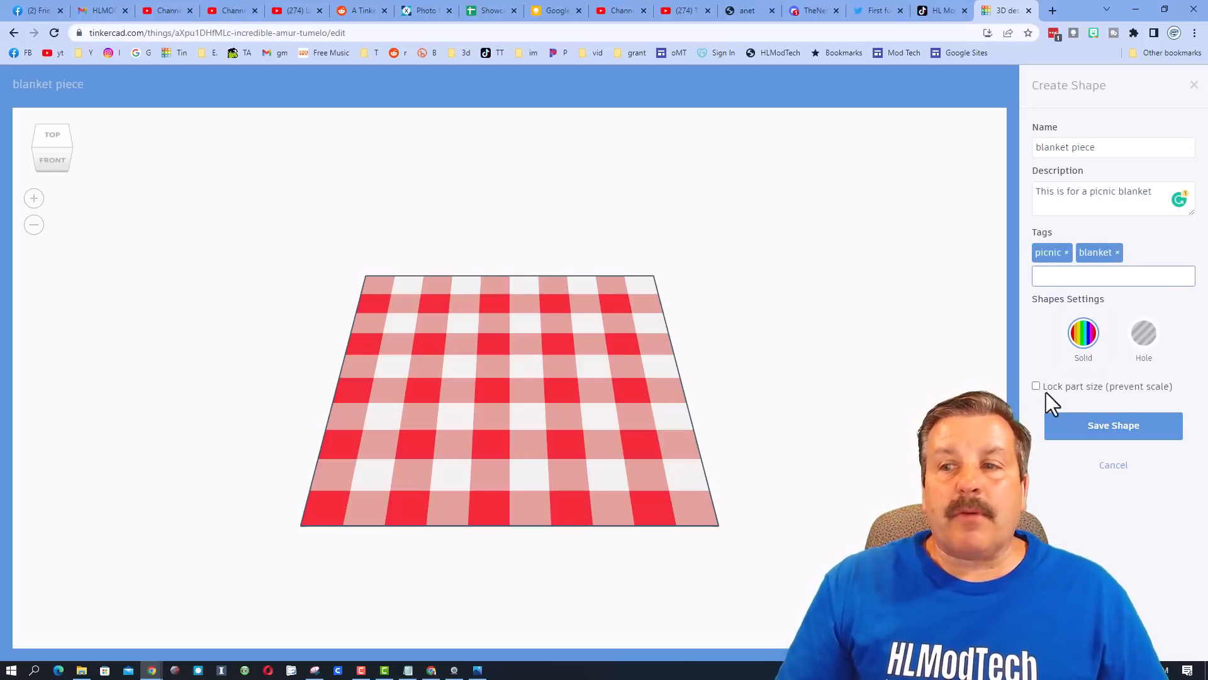
left_click(1113, 425)
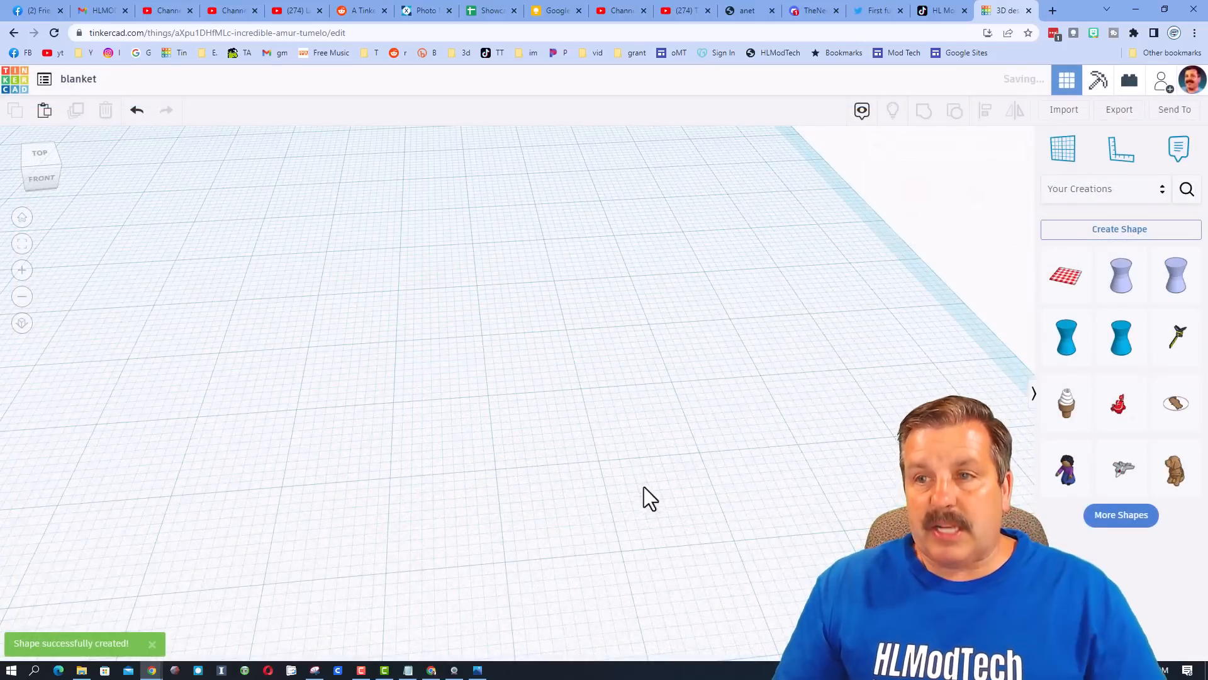
Place the saved blanket piece and duplicate it into three rows of three.
left_click(1066, 276)
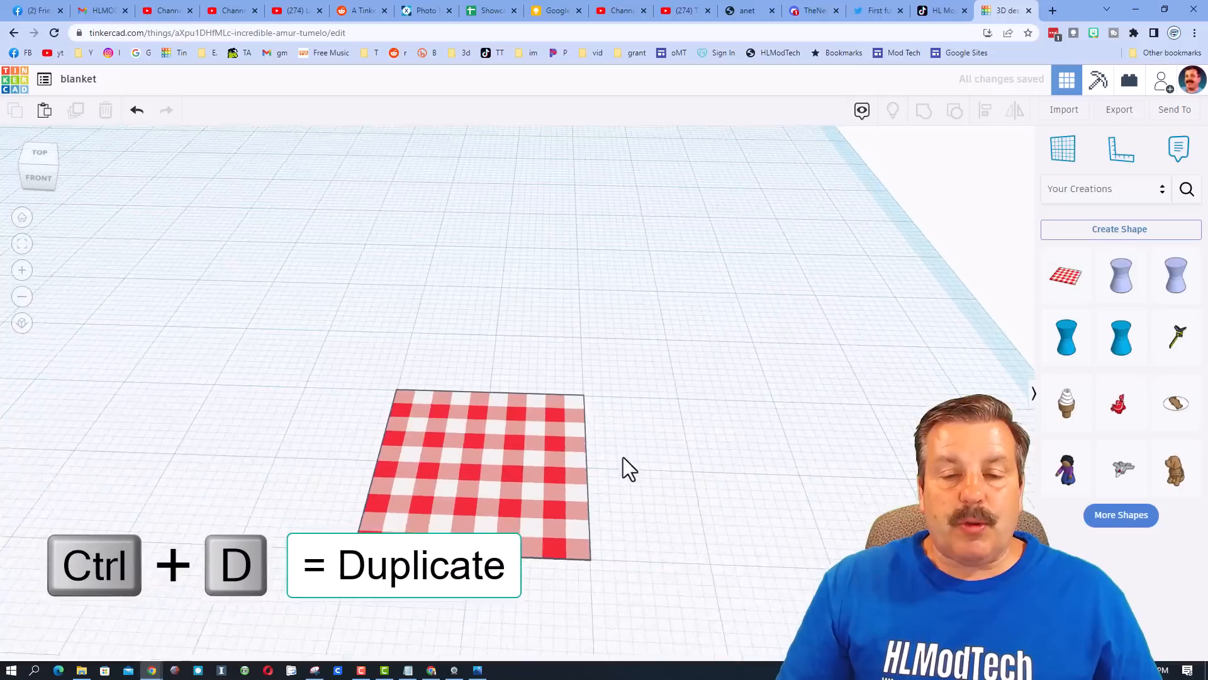
left_click(485, 462)
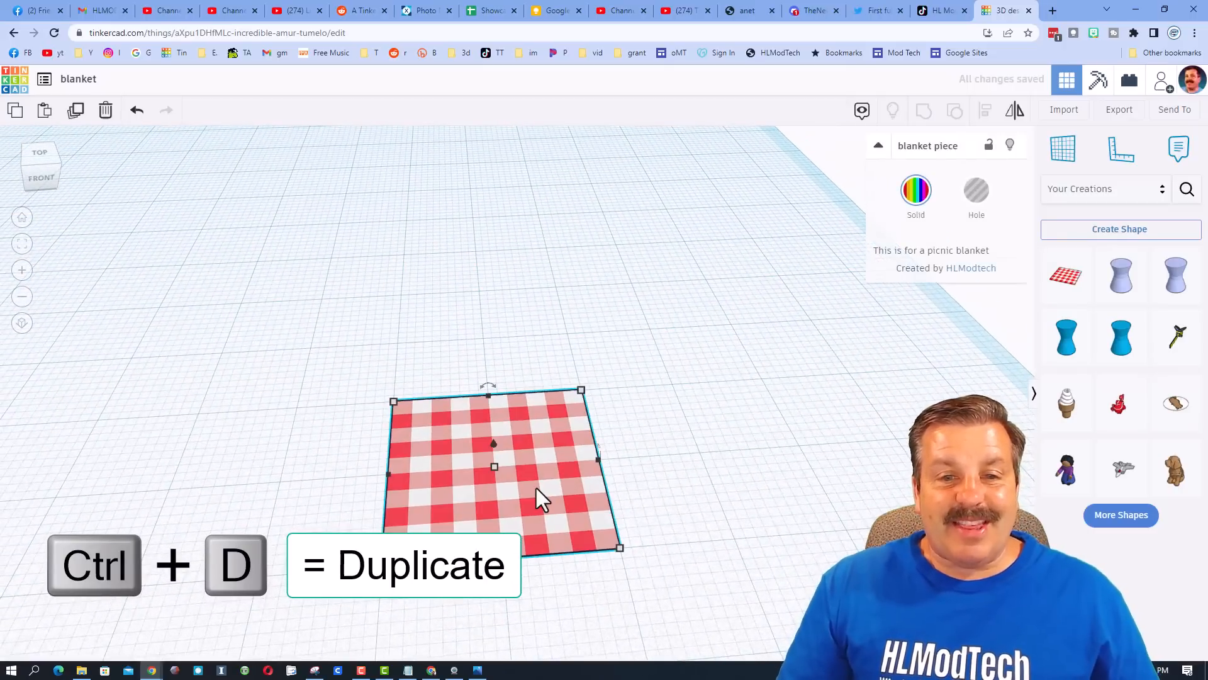
key("ctrl+d")
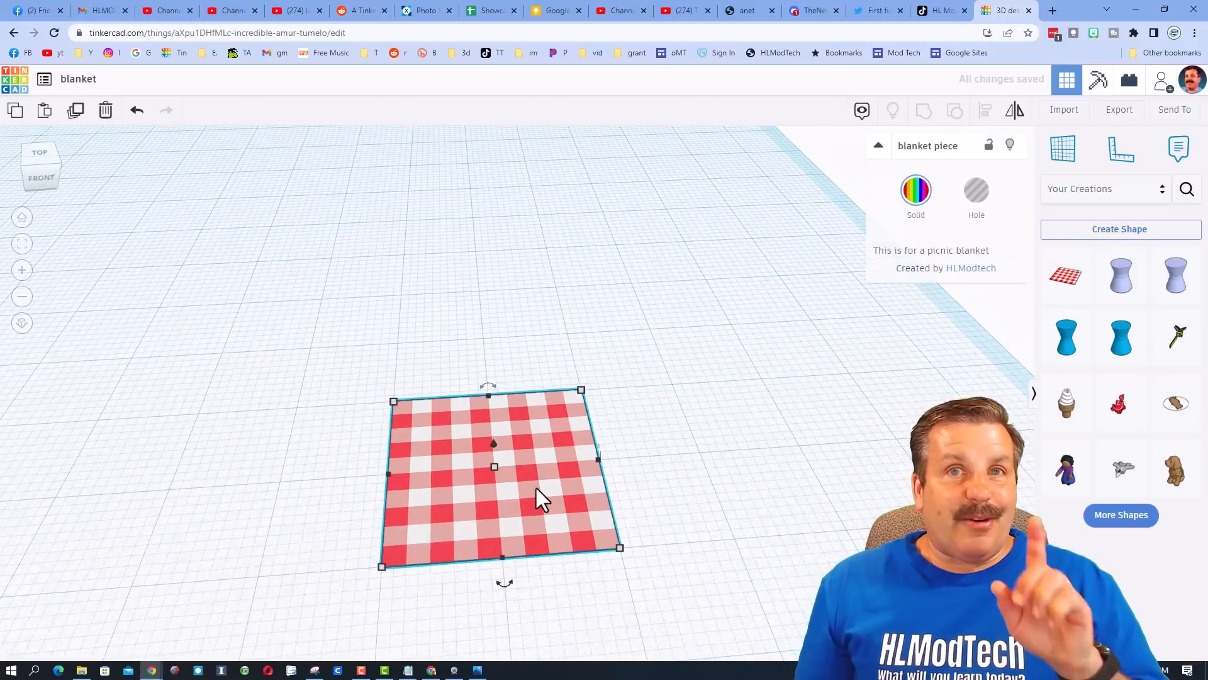
key("shift+Left")
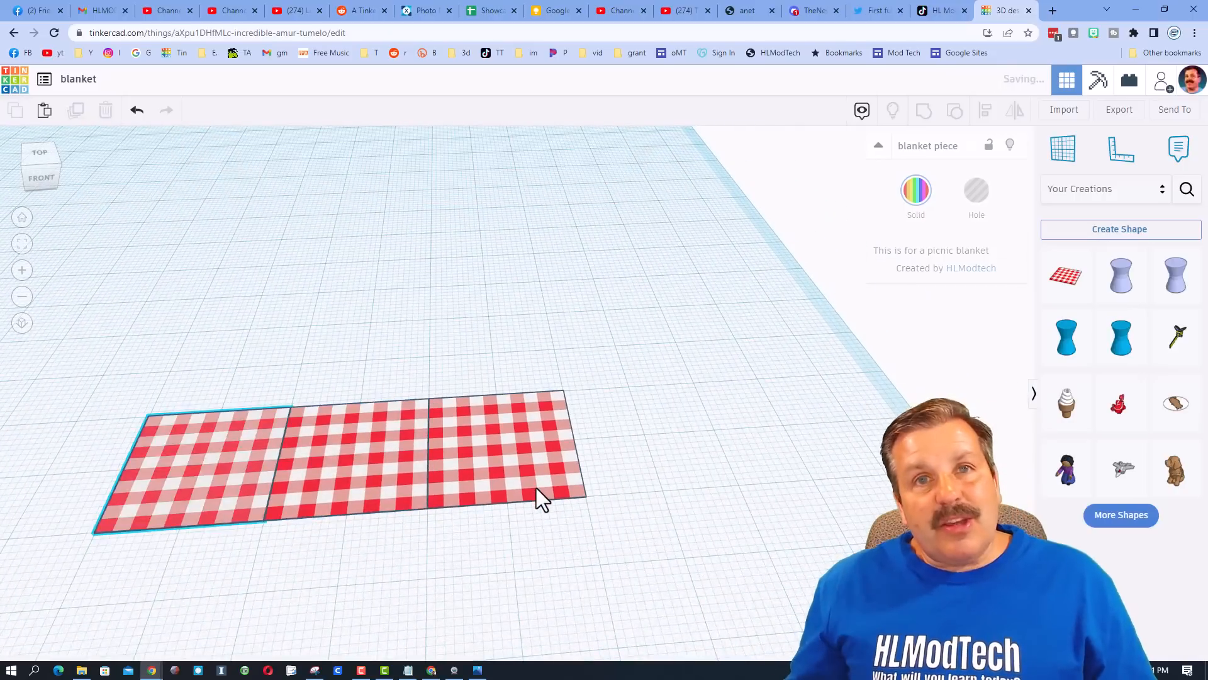
key("ctrl+d")
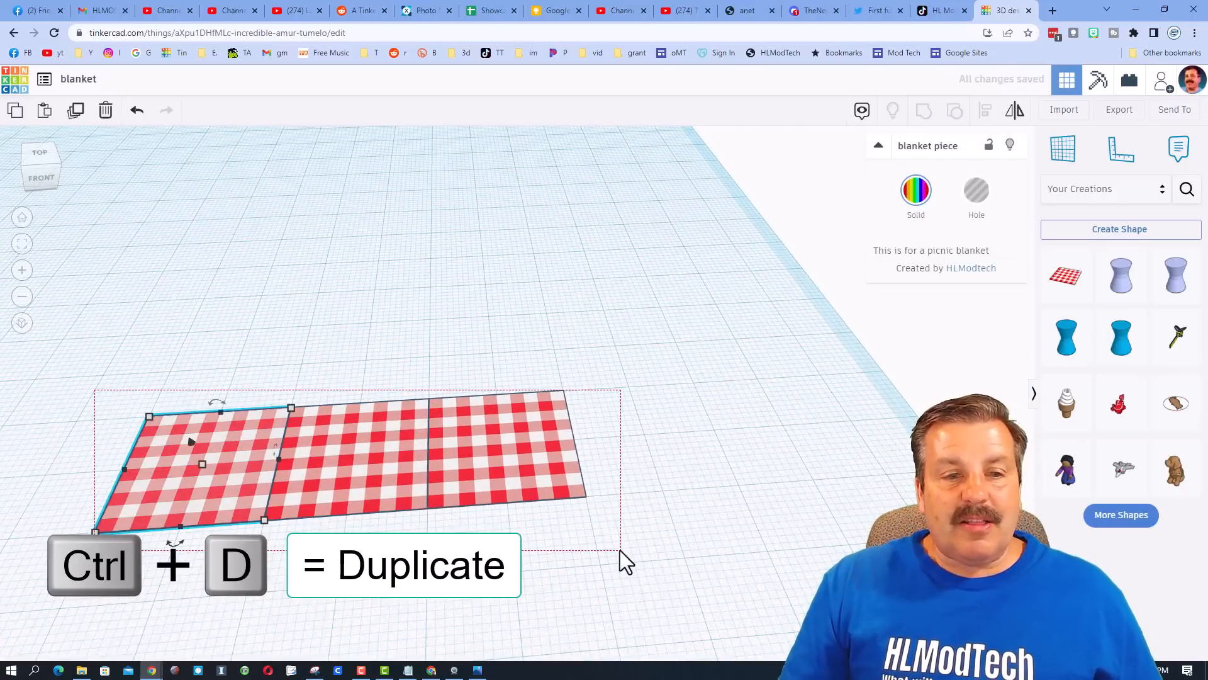
key("Ctrl+D")
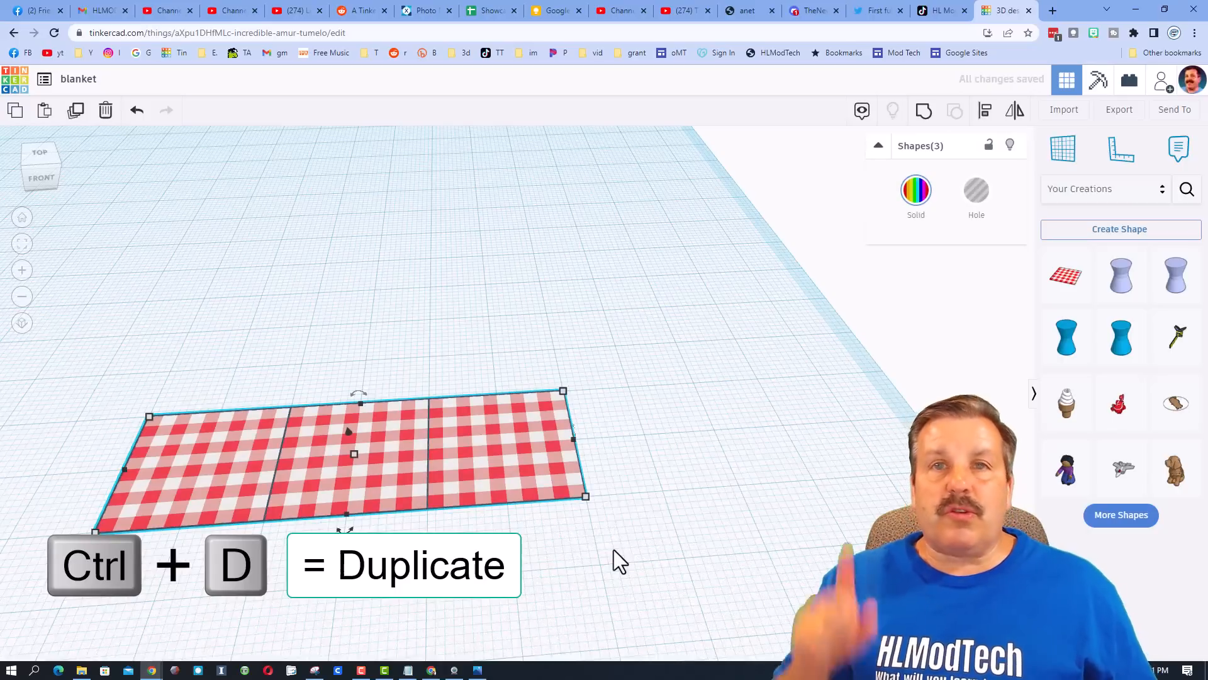
key("ctrl+d")
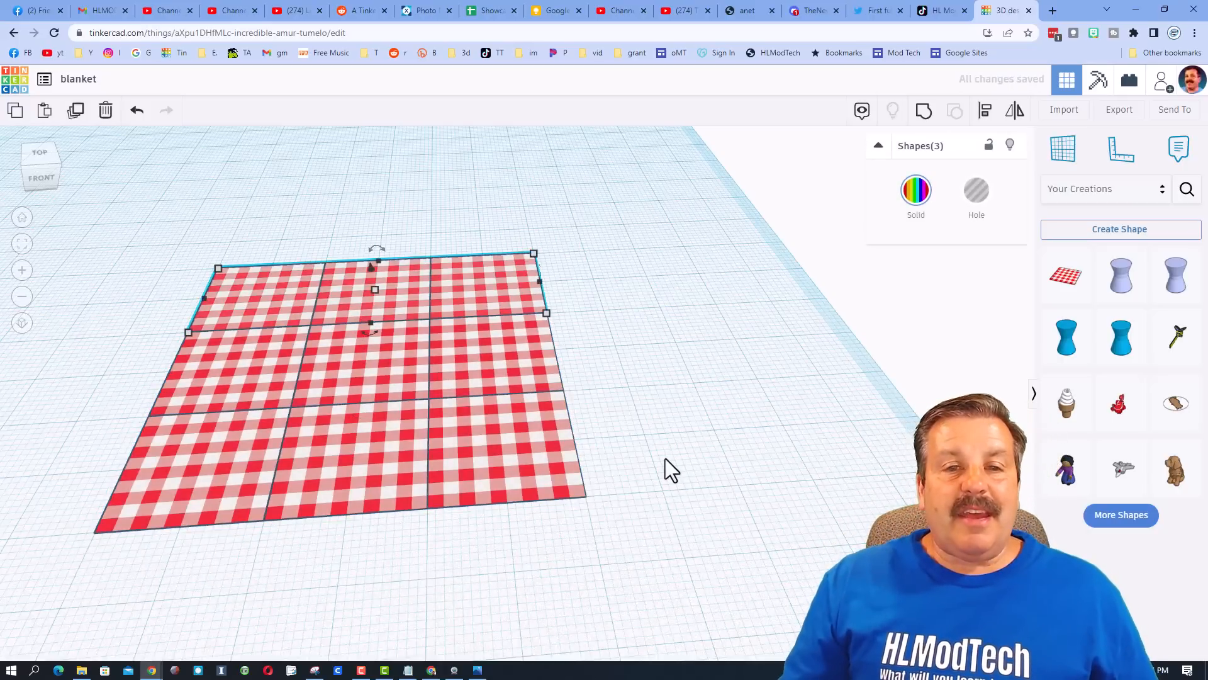
Deselect the grid, colour a new box light blue and resize it to 64 mm.
left_click(481, 532)
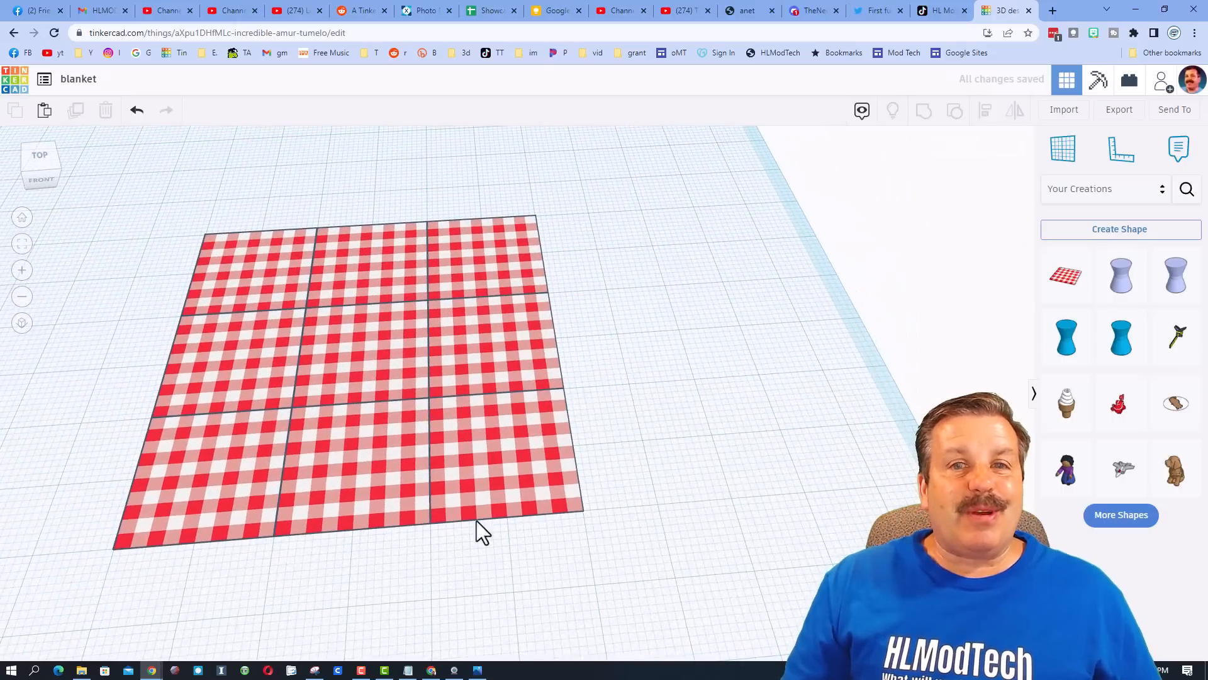
mouse_move(481, 377)
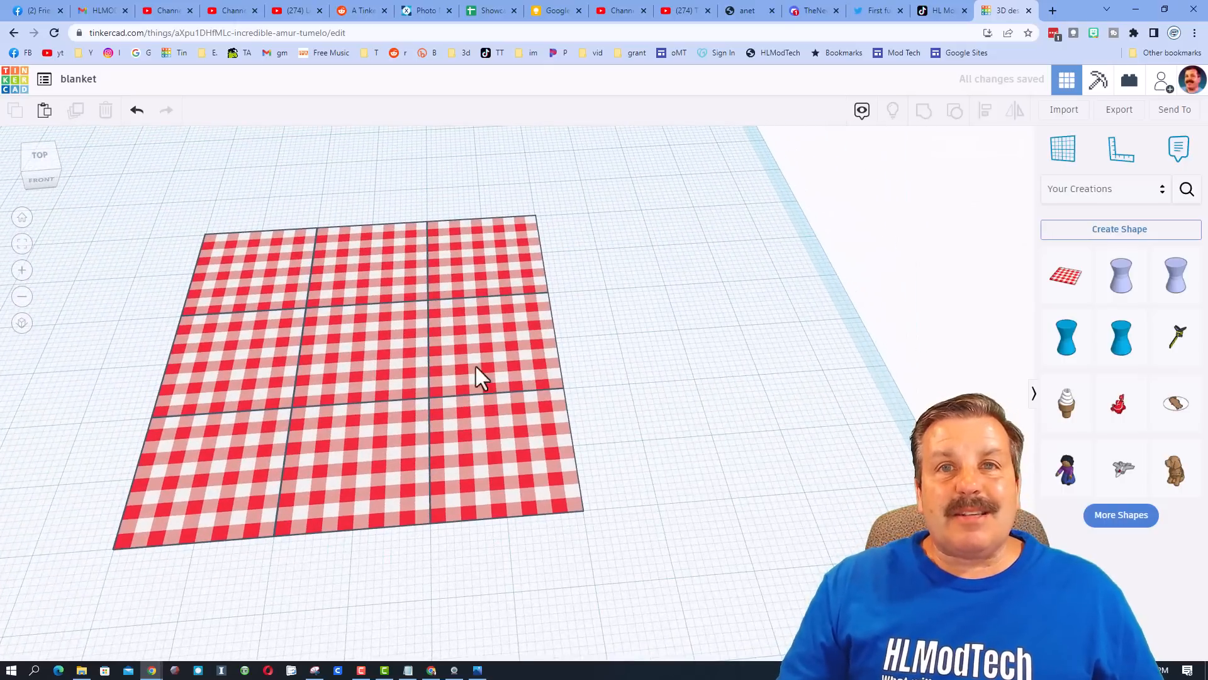
mouse_move(1065, 278)
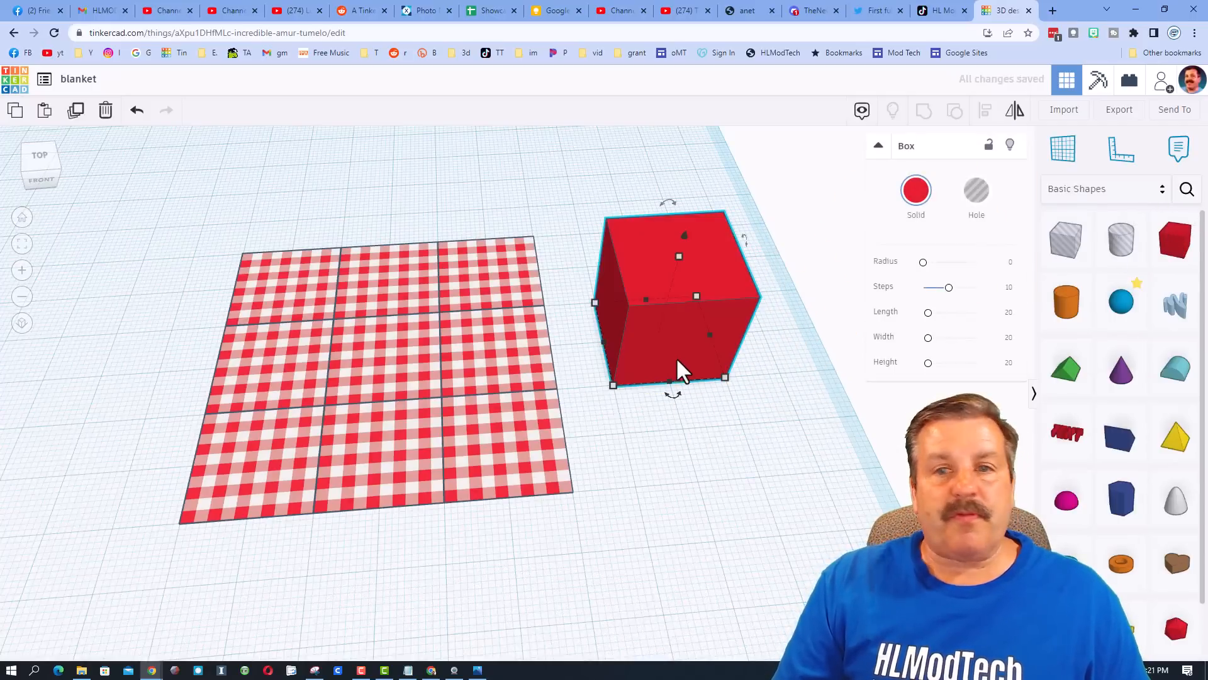
left_click(916, 189)
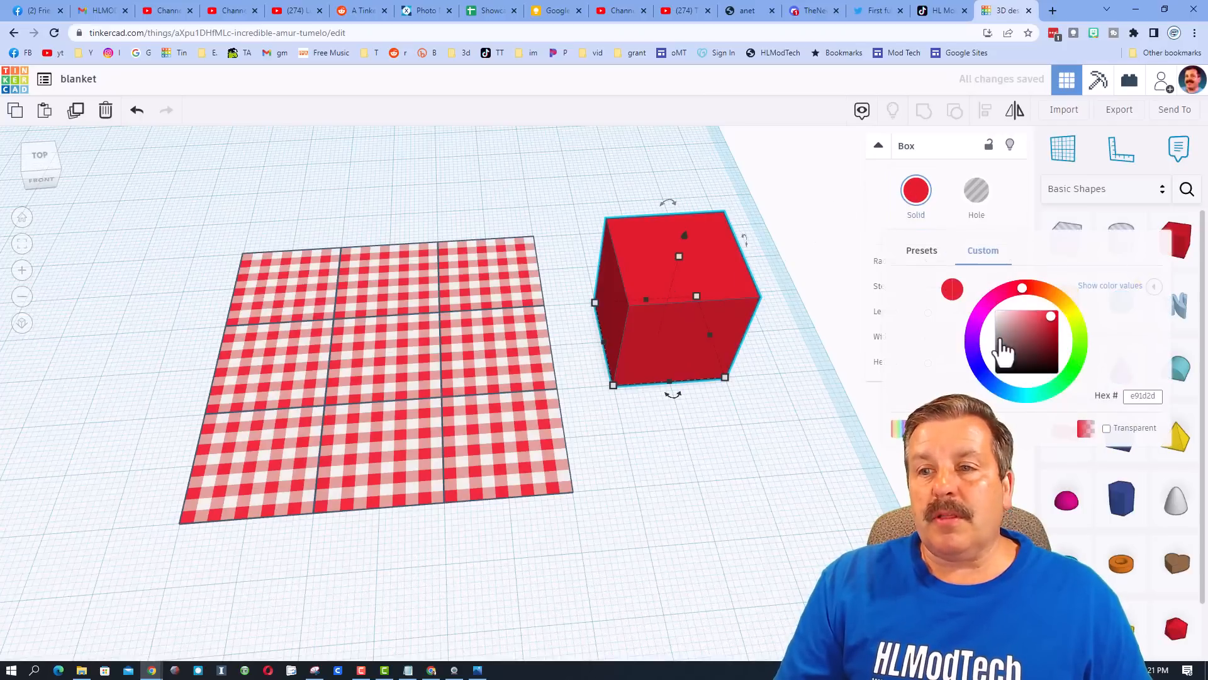
left_click(922, 250)
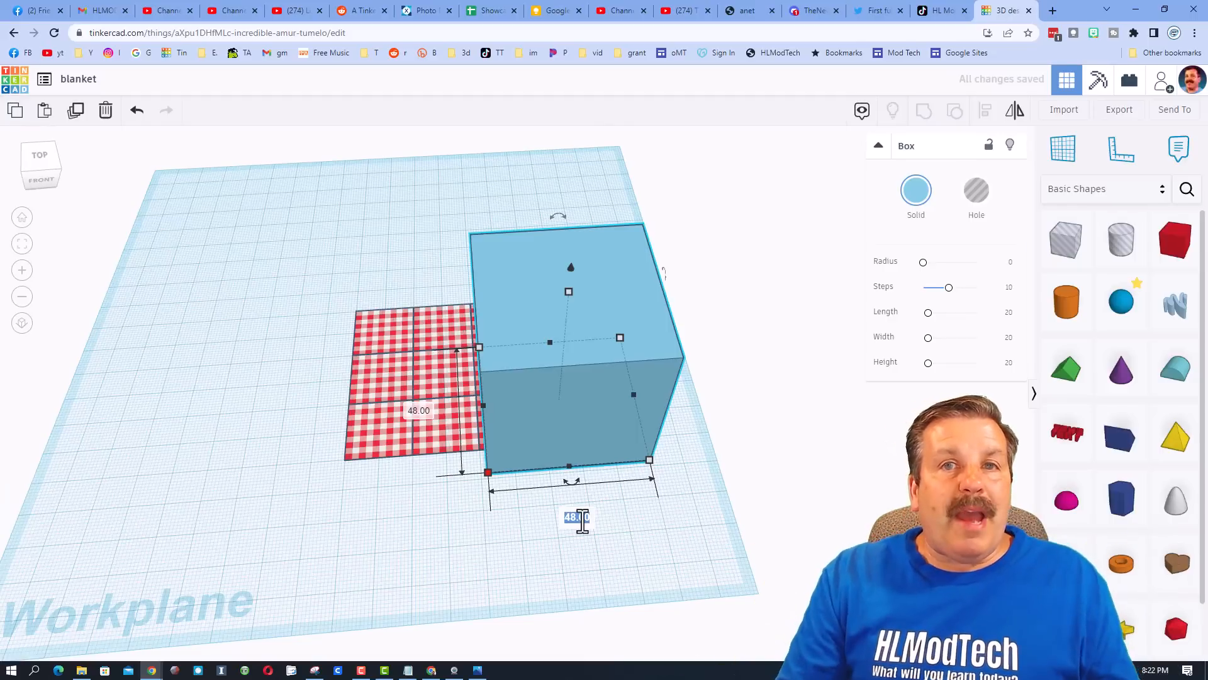
type("64")
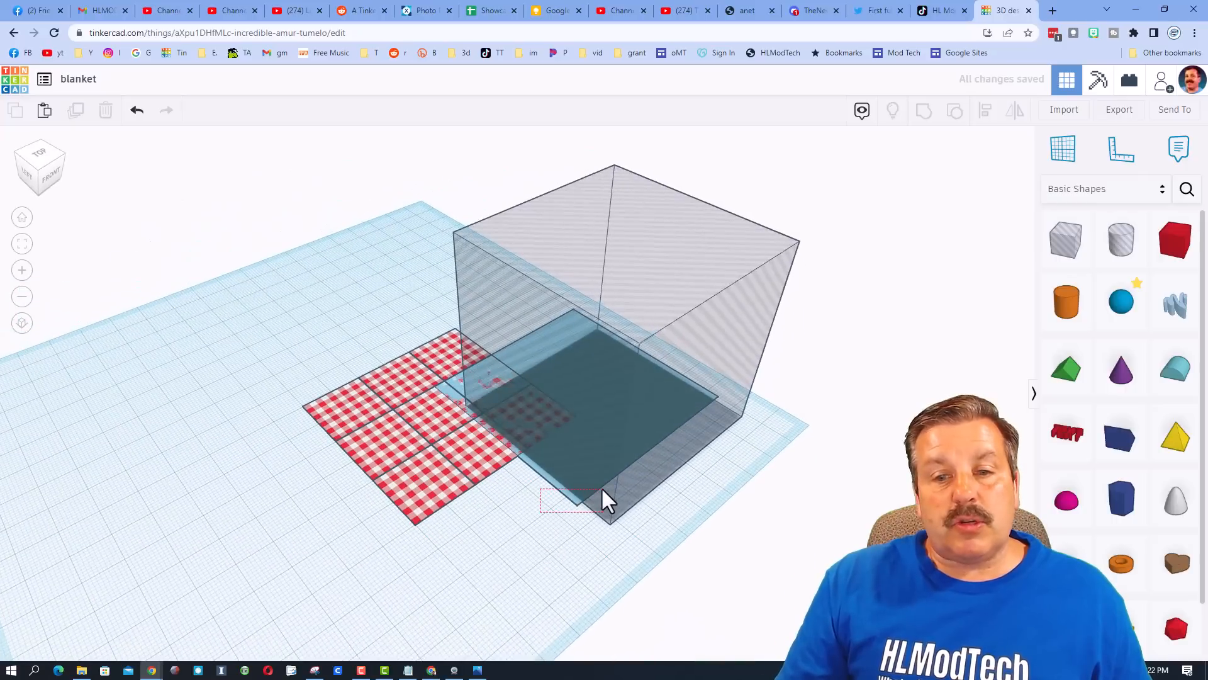
Select both the light blue box and the hole box.
left_click(608, 494)
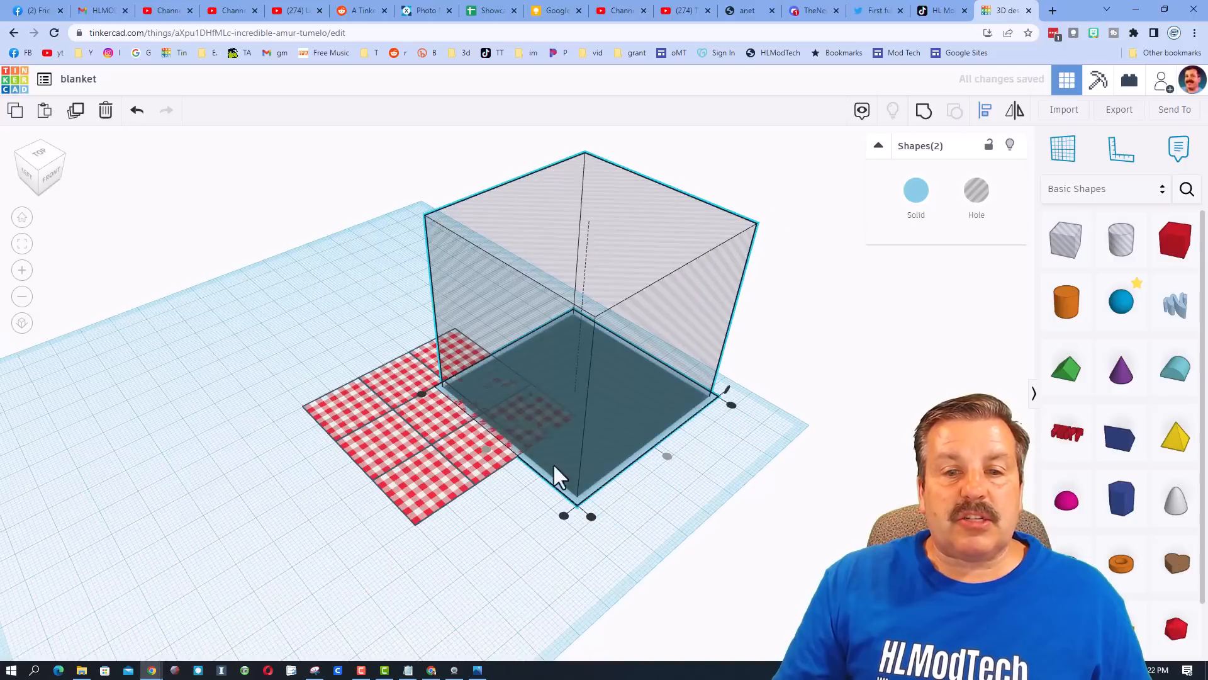
mouse_move(902, 174)
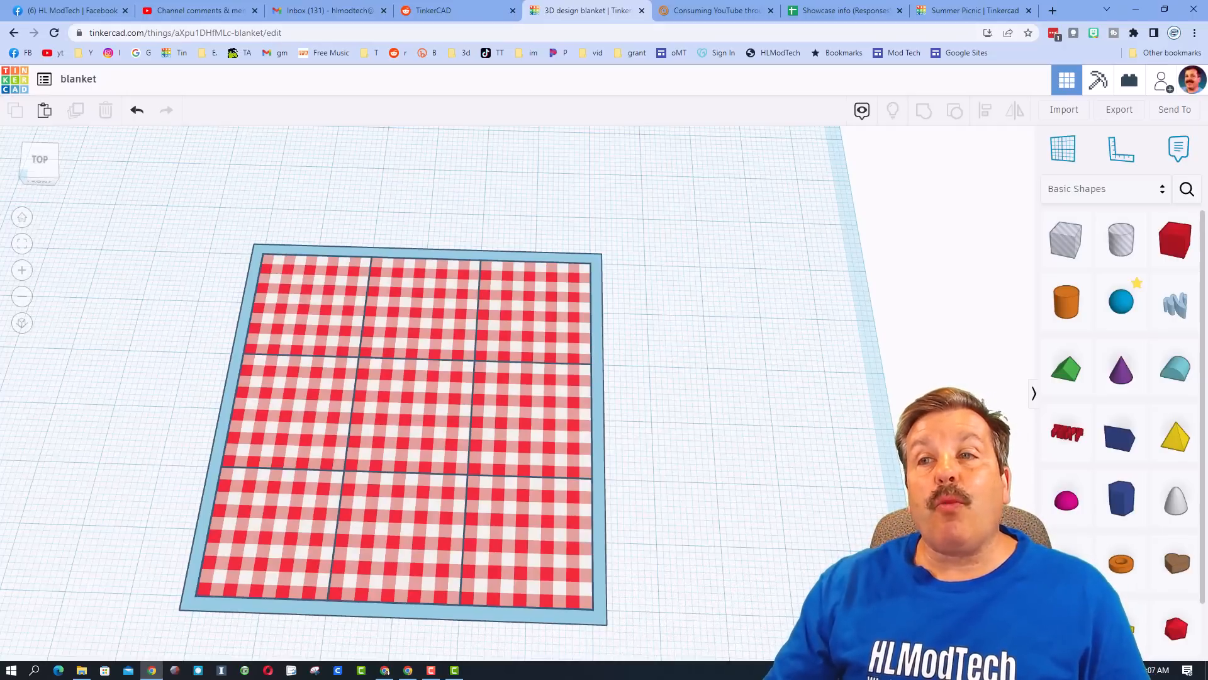
Heart the Summer Picnic gallery design, then return to the blanket design tab.
left_click(973, 10)
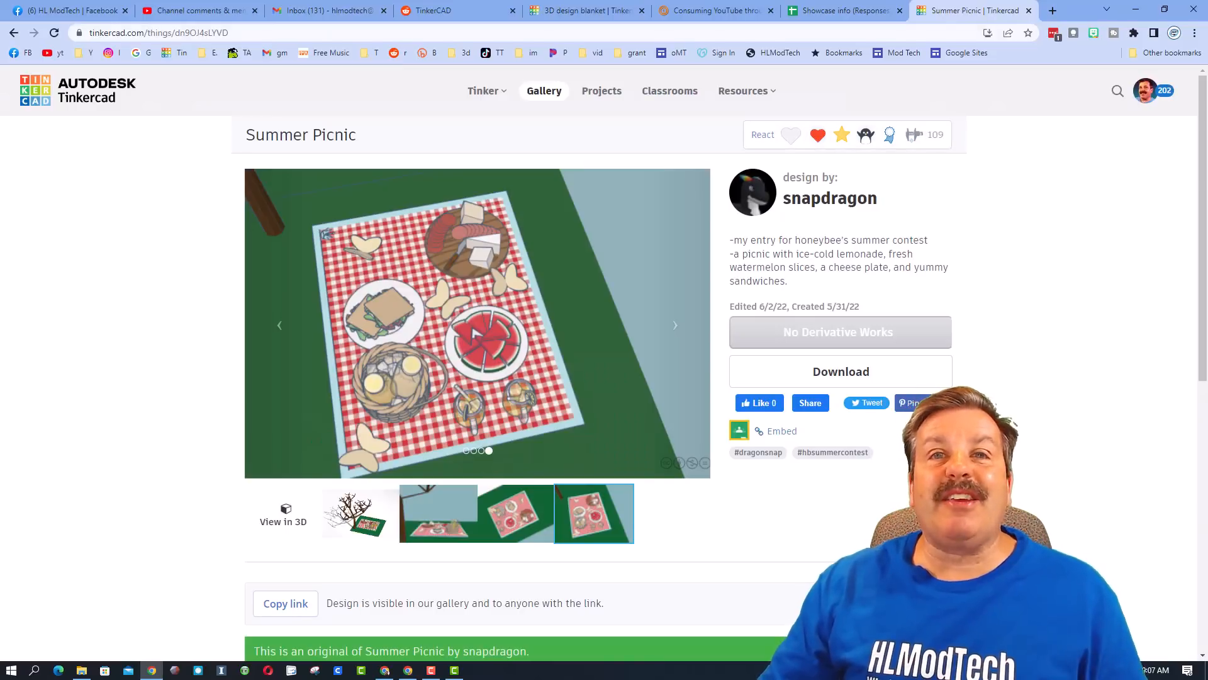
left_click(762, 134)
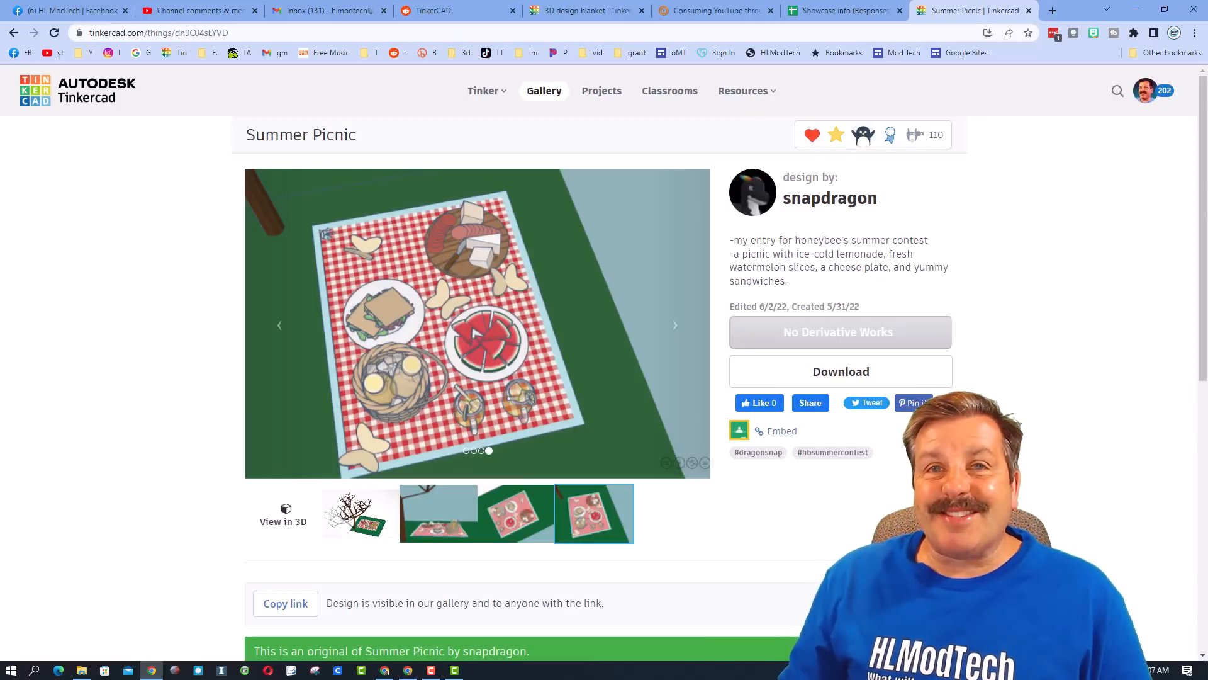
left_click(583, 11)
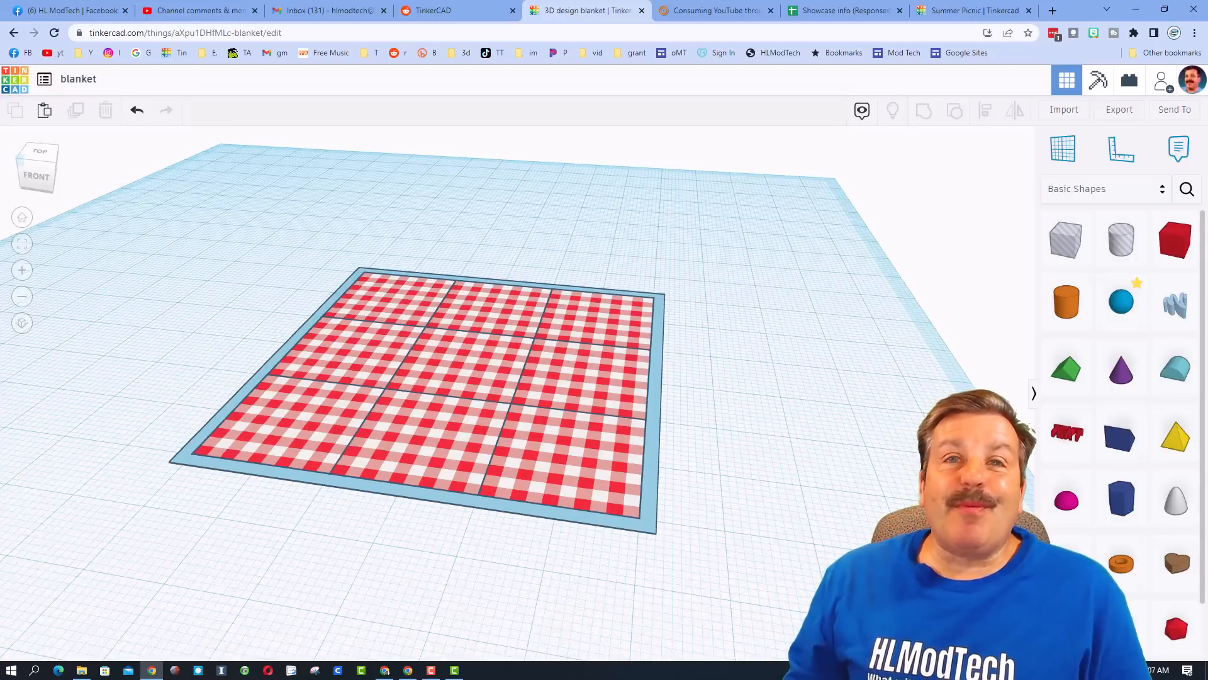